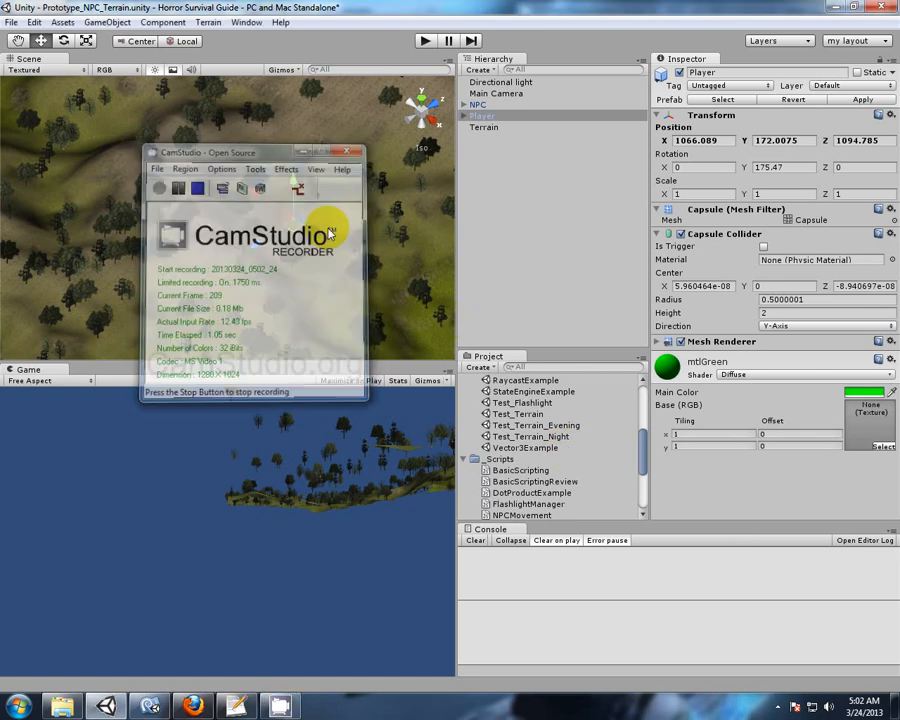
# Scroll NPCMovement.js to the TeleportEnemy function and review the terrainPosCheck line.
pyautogui.click(356, 152)
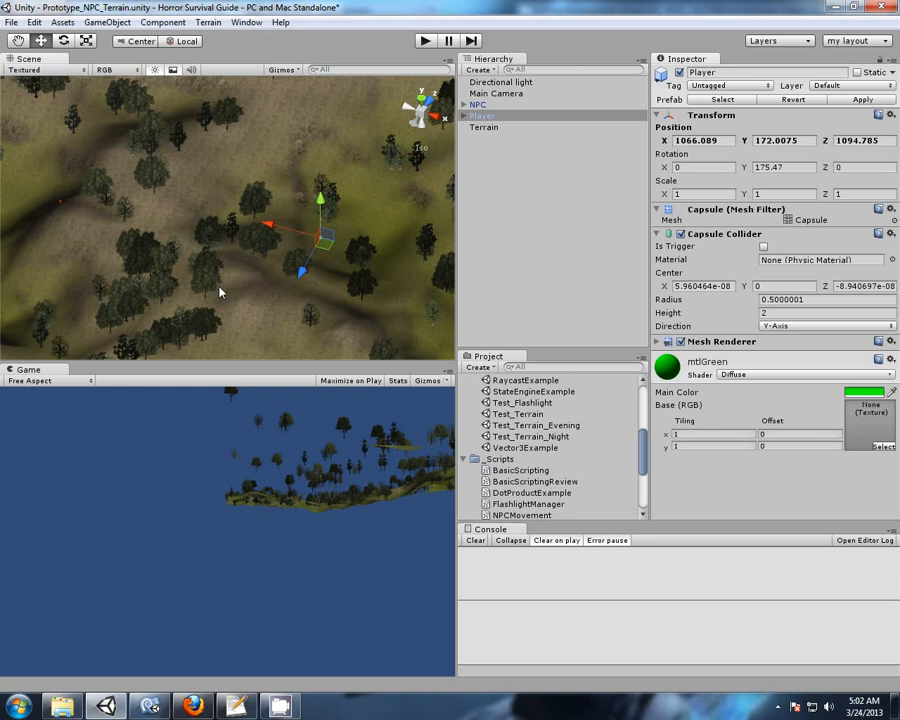
pyautogui.moveTo(304, 250)
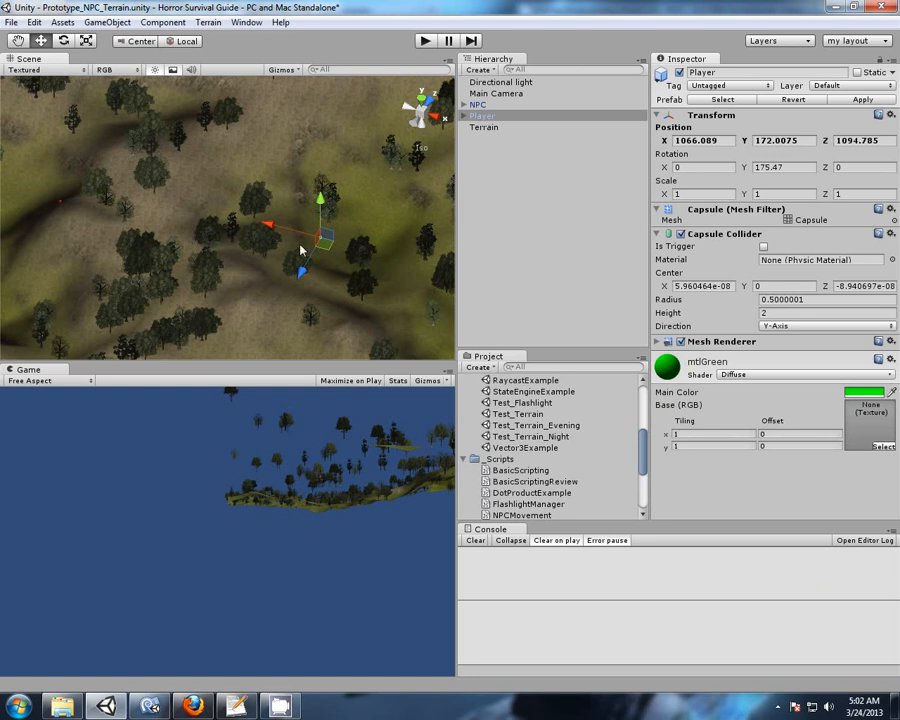
pyautogui.moveTo(160, 304)
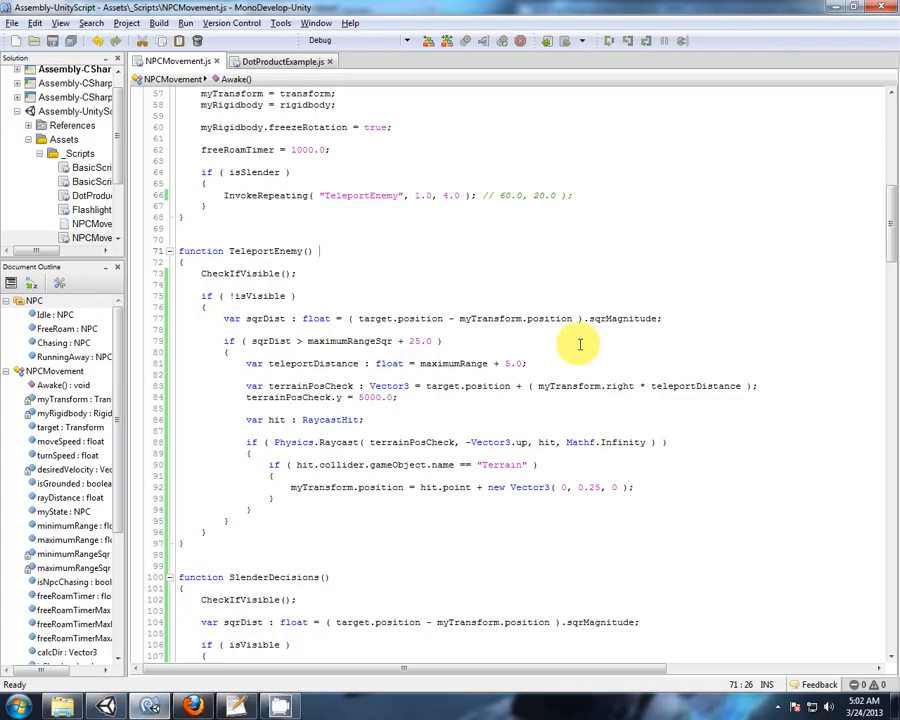
pyautogui.doubleClick(442, 386)
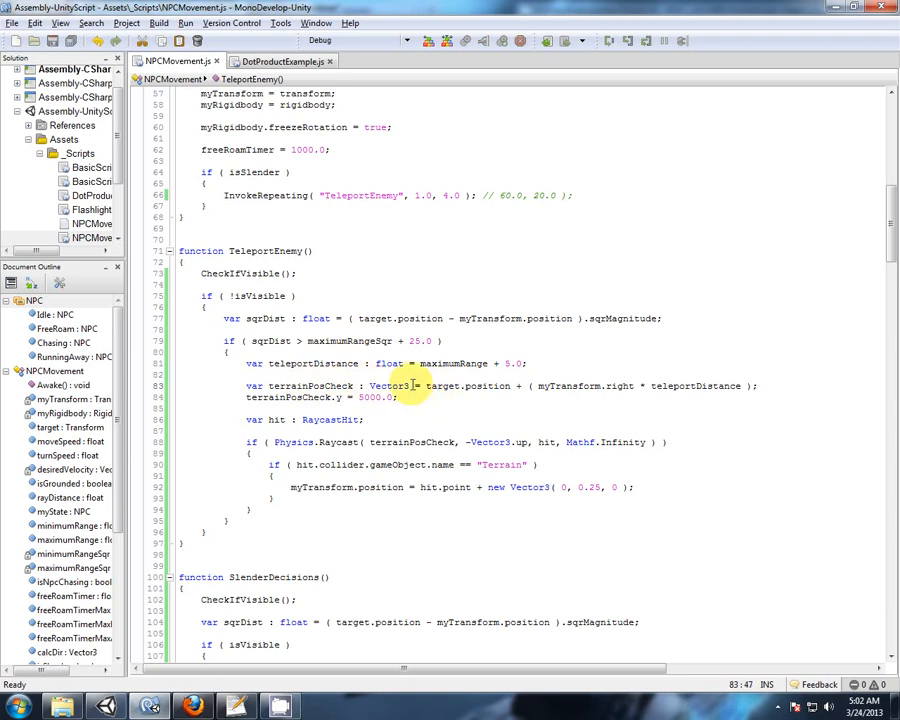
pyautogui.moveTo(516, 388)
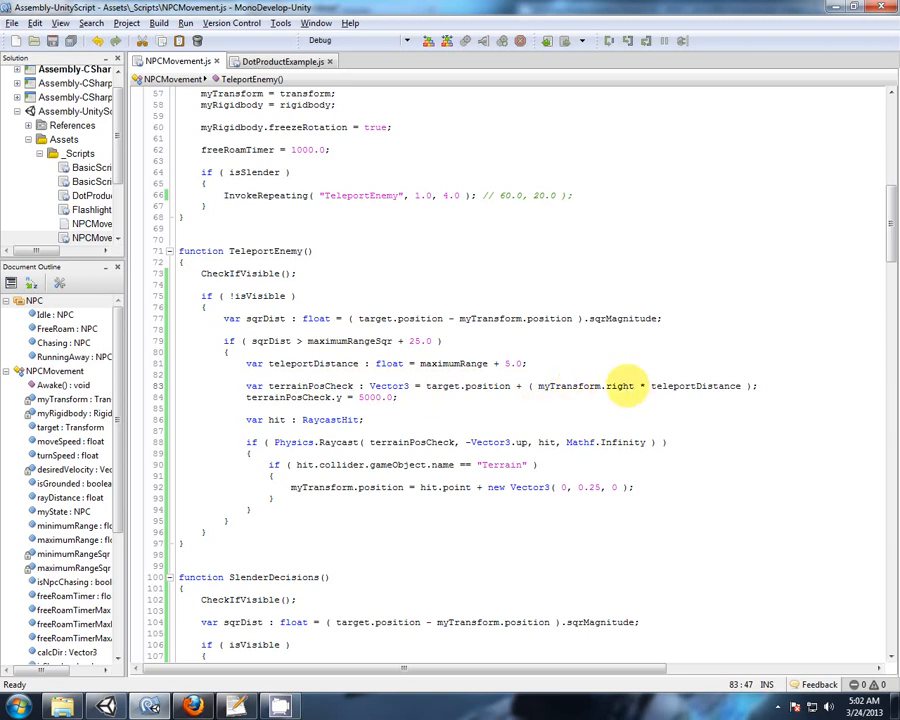
pyautogui.doubleClick(570, 386)
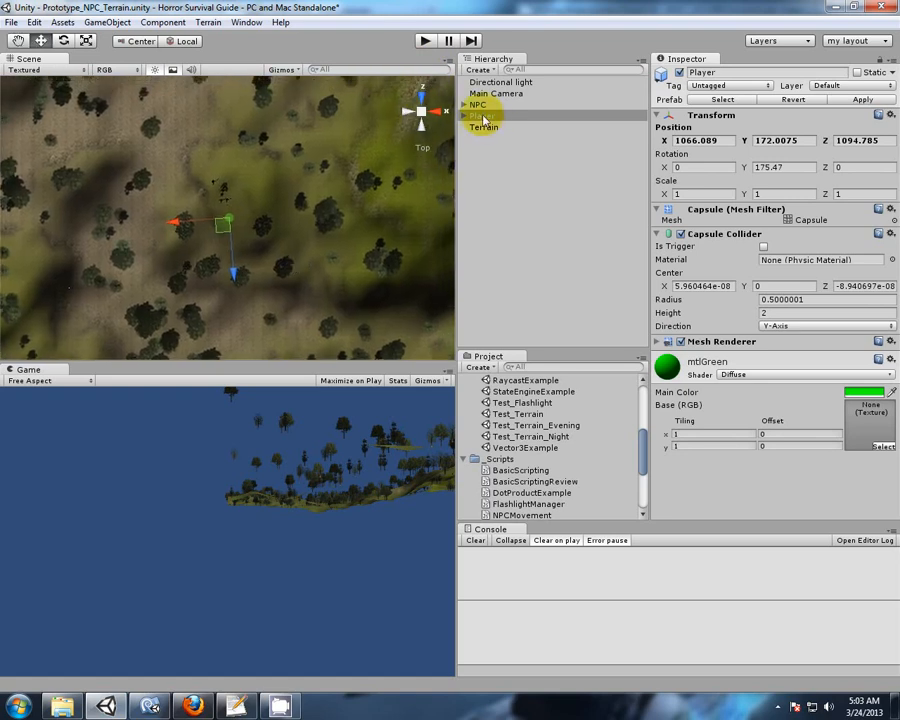
pyautogui.click(480, 104)
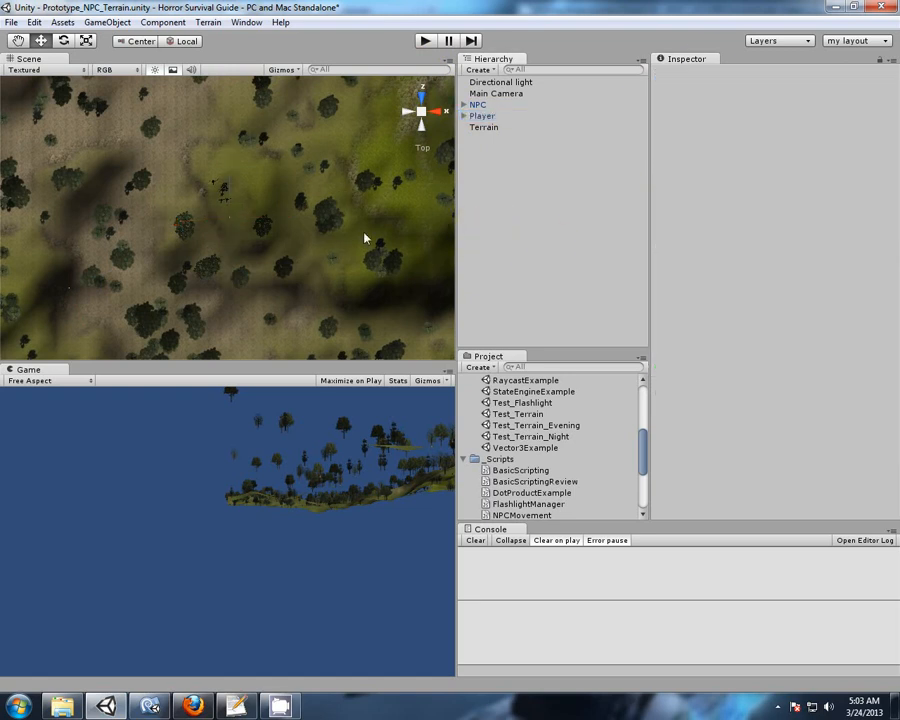
pyautogui.click(482, 116)
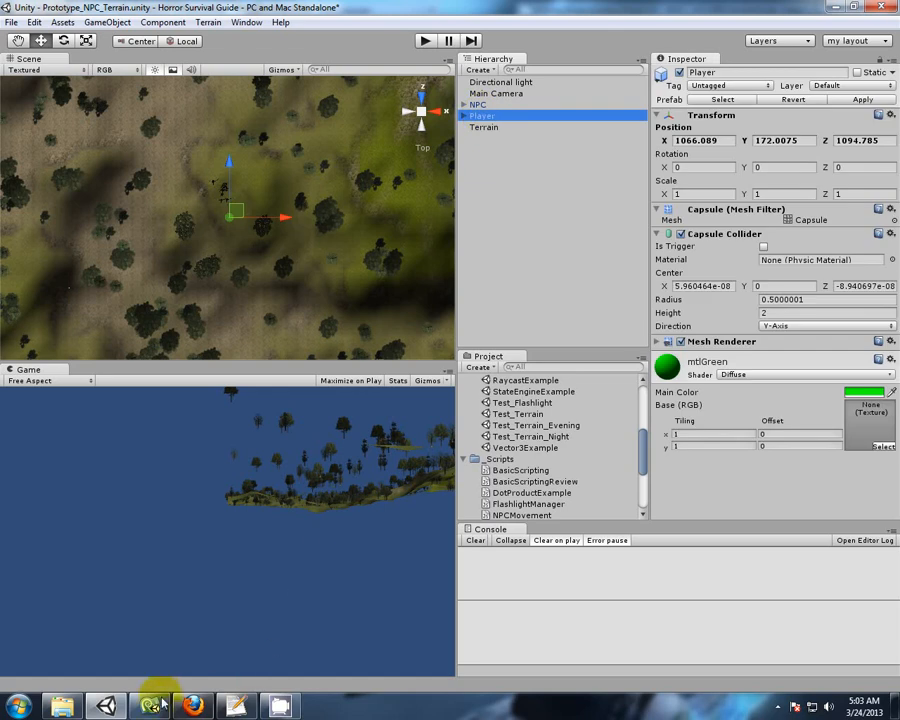
pyautogui.click(148, 706)
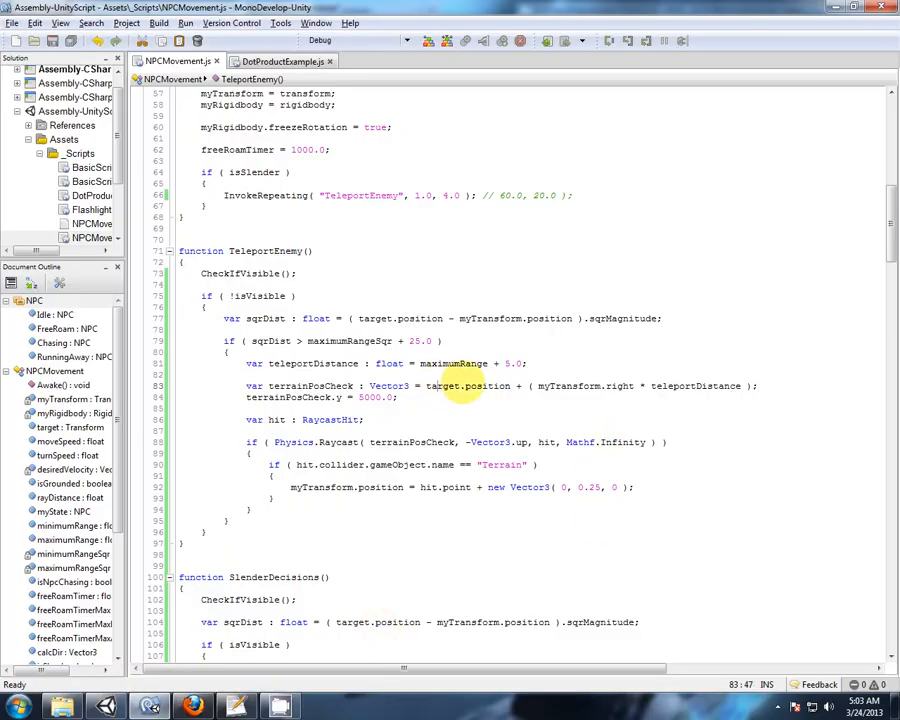
pyautogui.moveTo(572, 386)
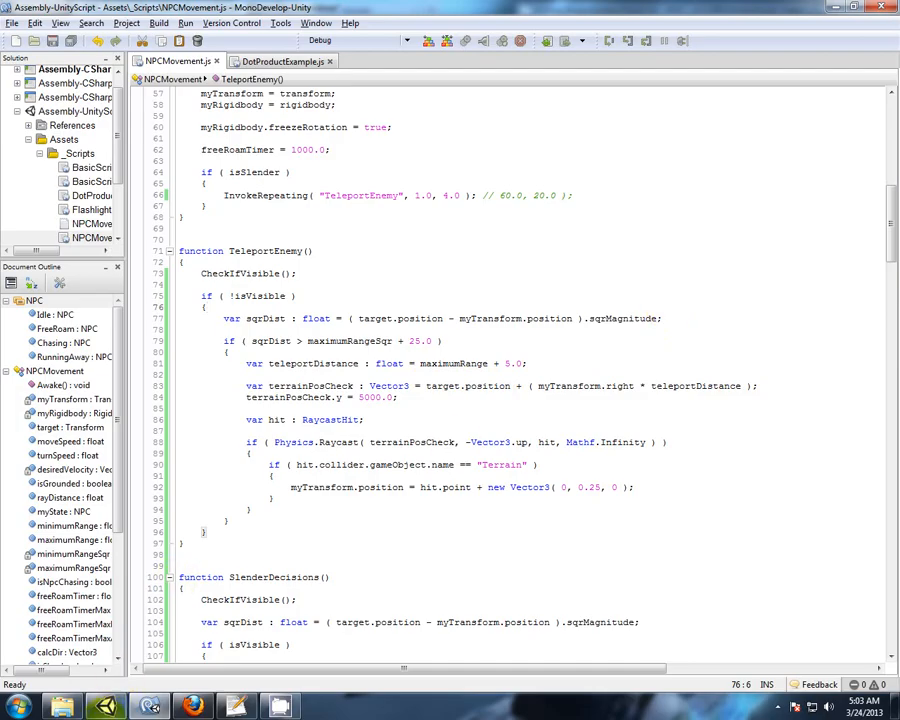
pyautogui.click(150, 708)
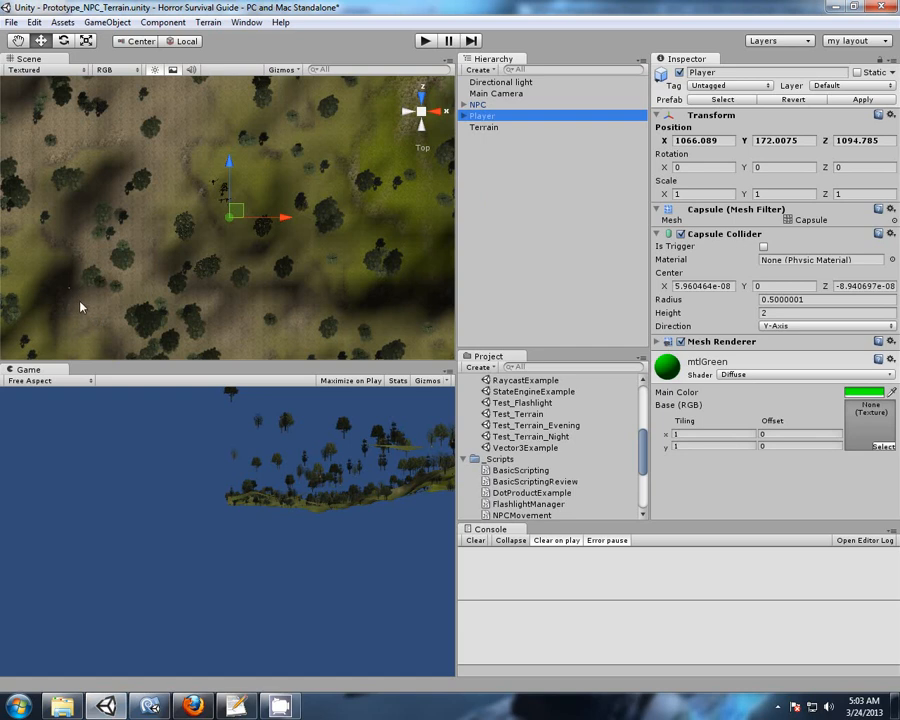
pyautogui.moveTo(72, 294)
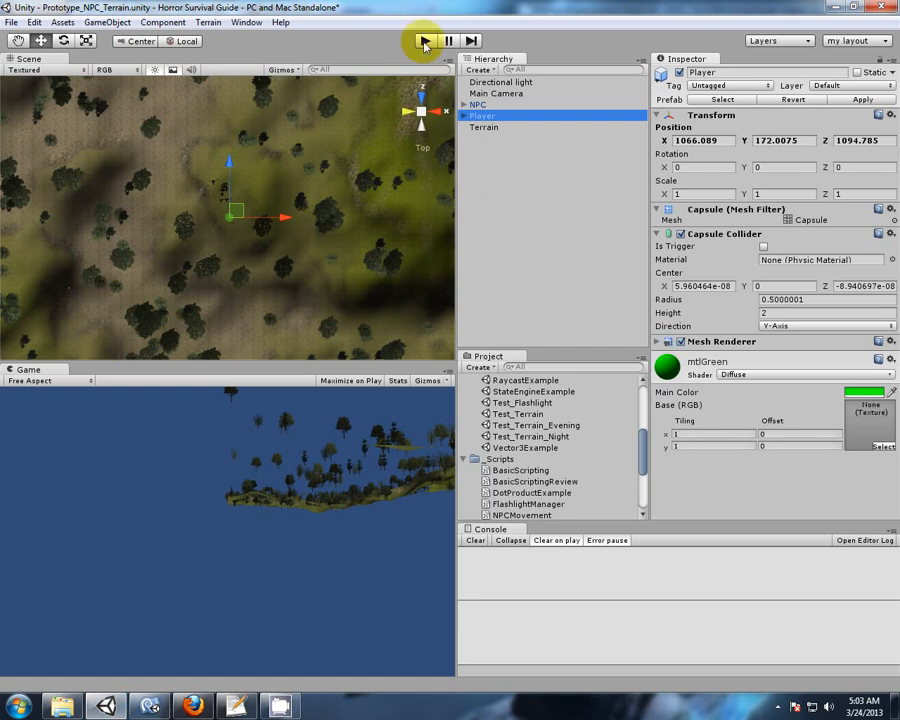
# Run the game once to test the NPC teleport, then stop it.
pyautogui.click(424, 40)
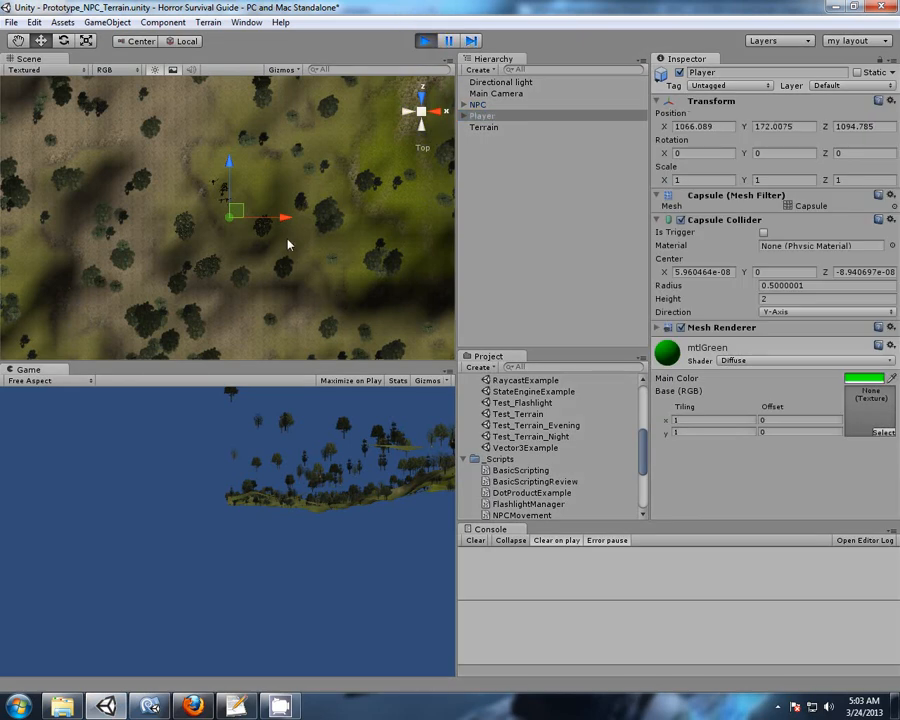
pyautogui.moveTo(292, 224)
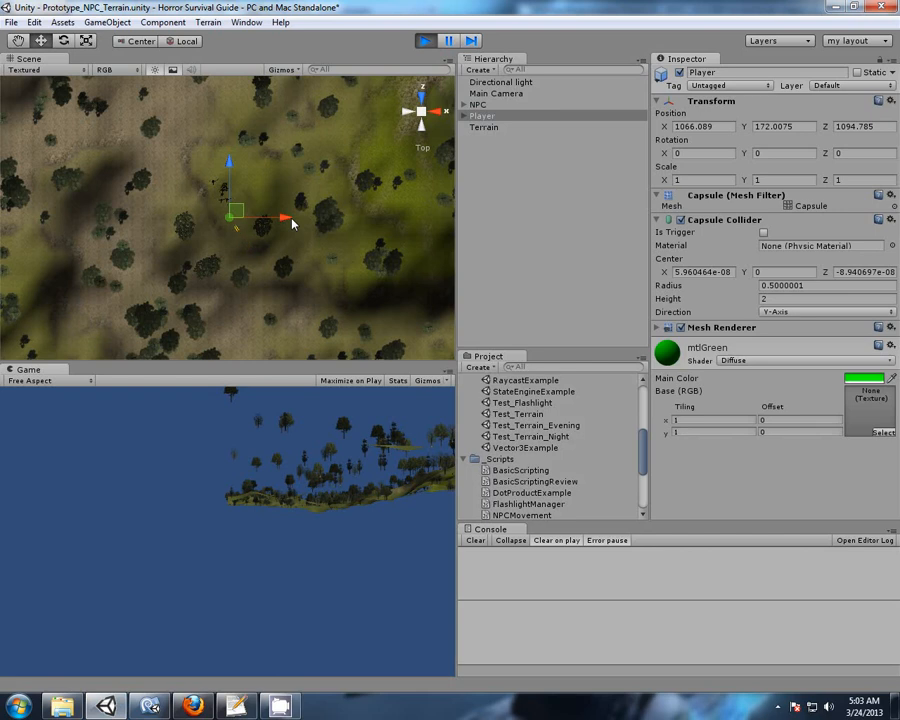
pyautogui.click(426, 40)
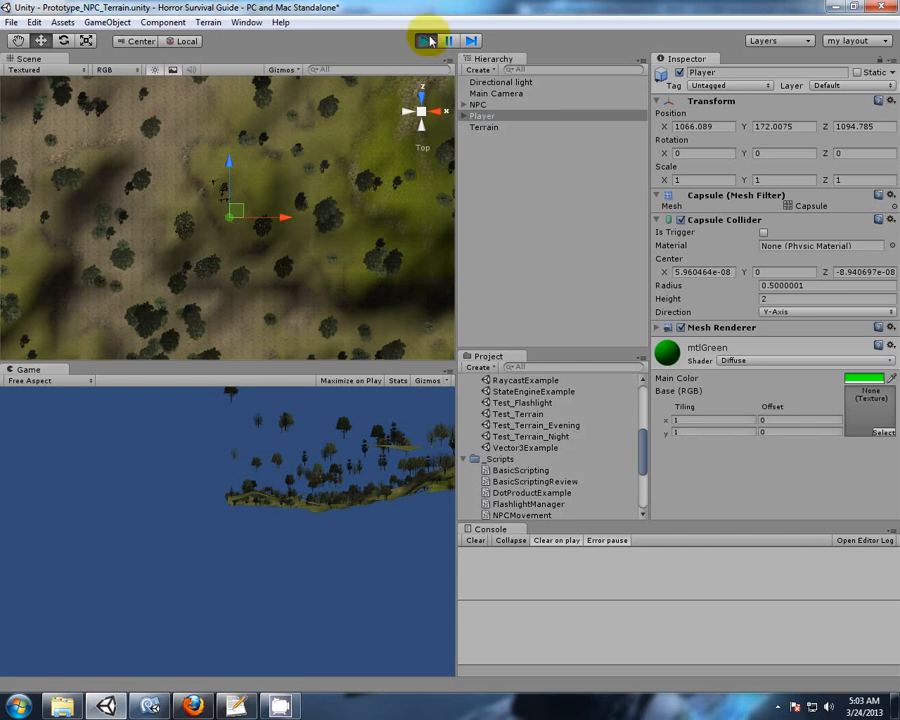
pyautogui.click(424, 40)
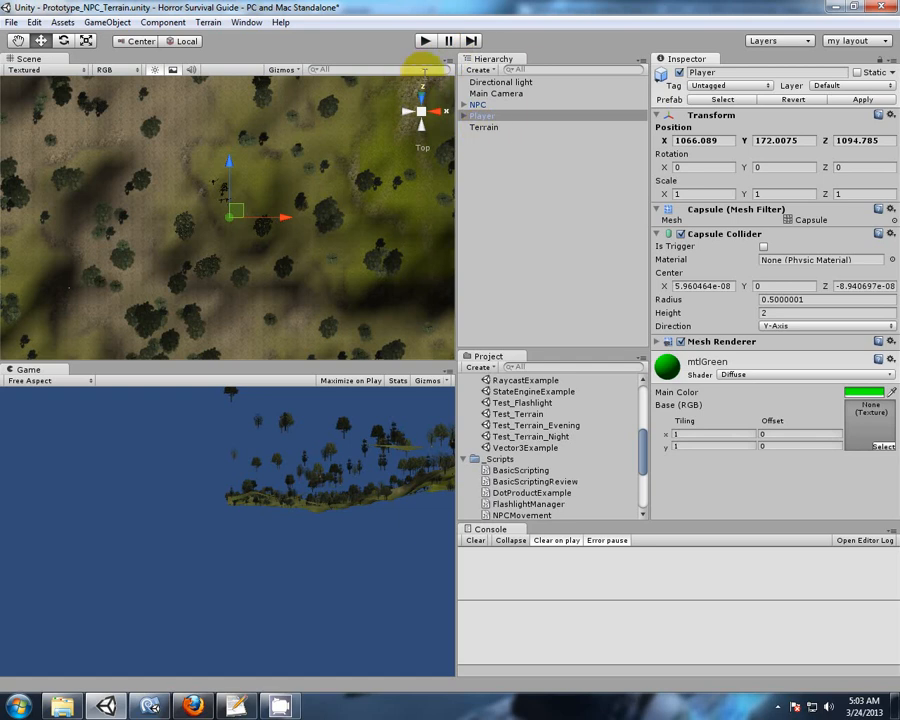
pyautogui.click(424, 40)
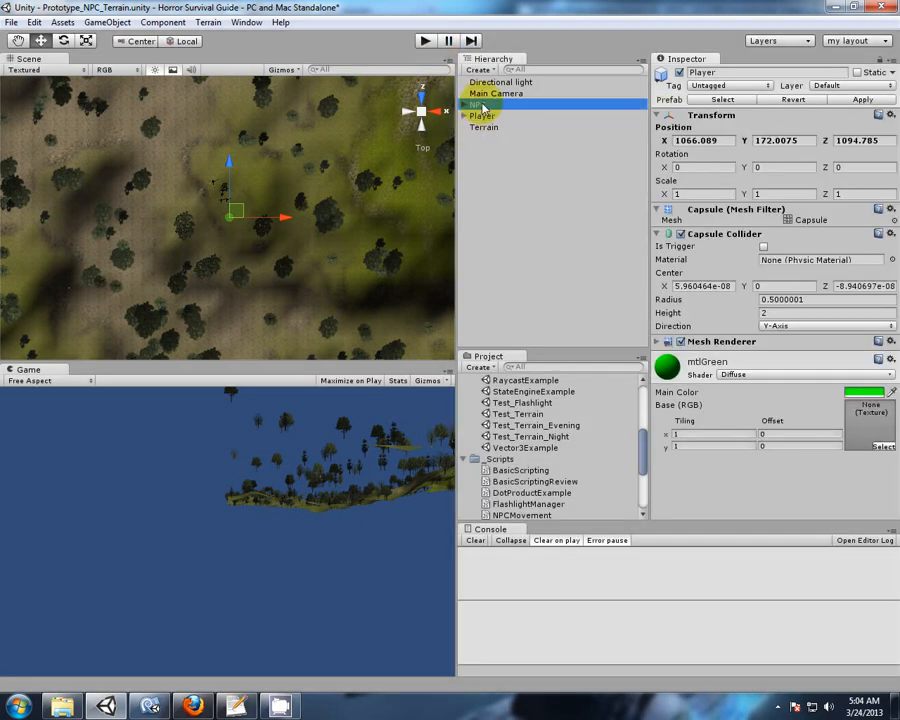
# Select the Player, set its Y rotation to 180, retest the teleport and stop the game.
pyautogui.click(482, 114)
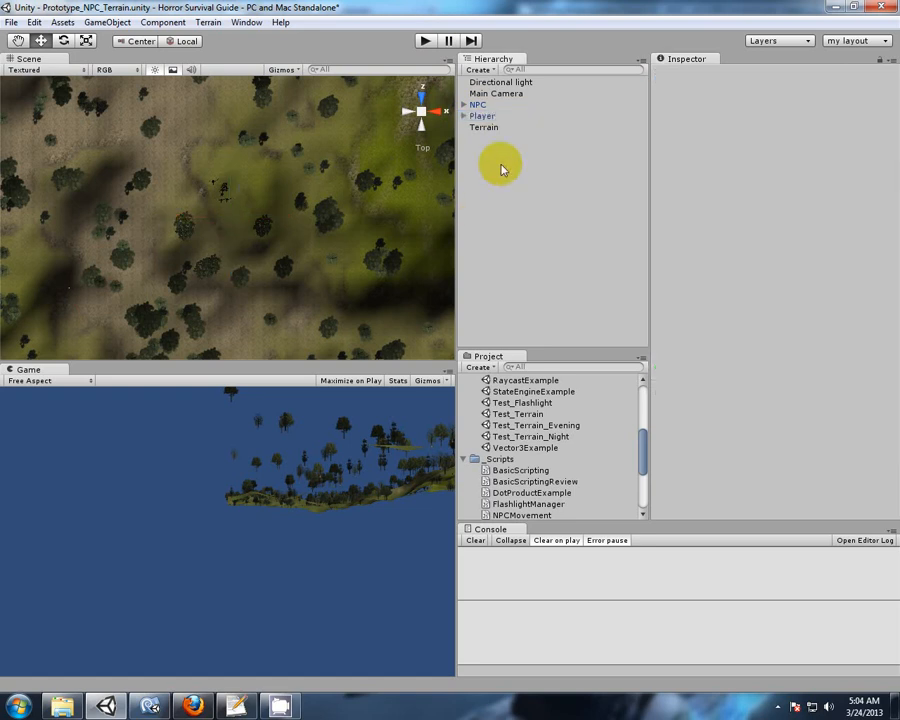
pyautogui.moveTo(484, 108)
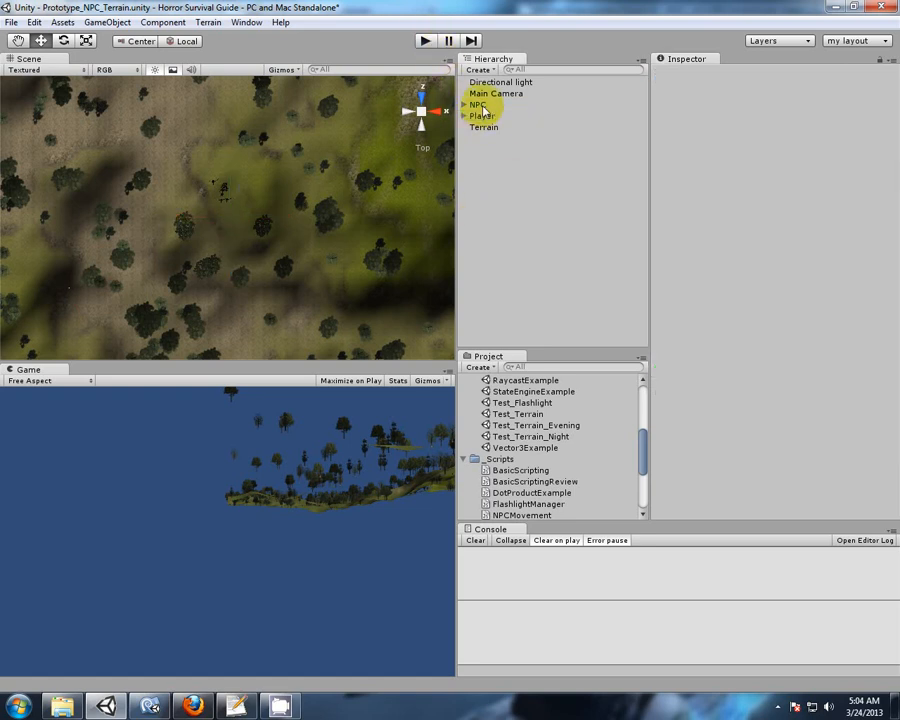
pyautogui.click(482, 114)
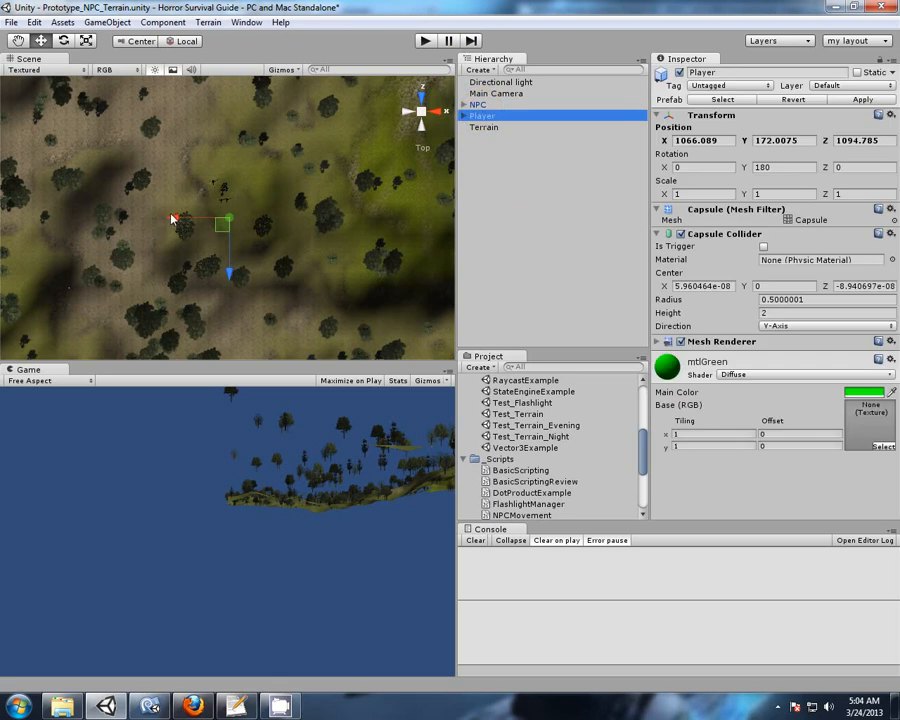
pyautogui.click(424, 40)
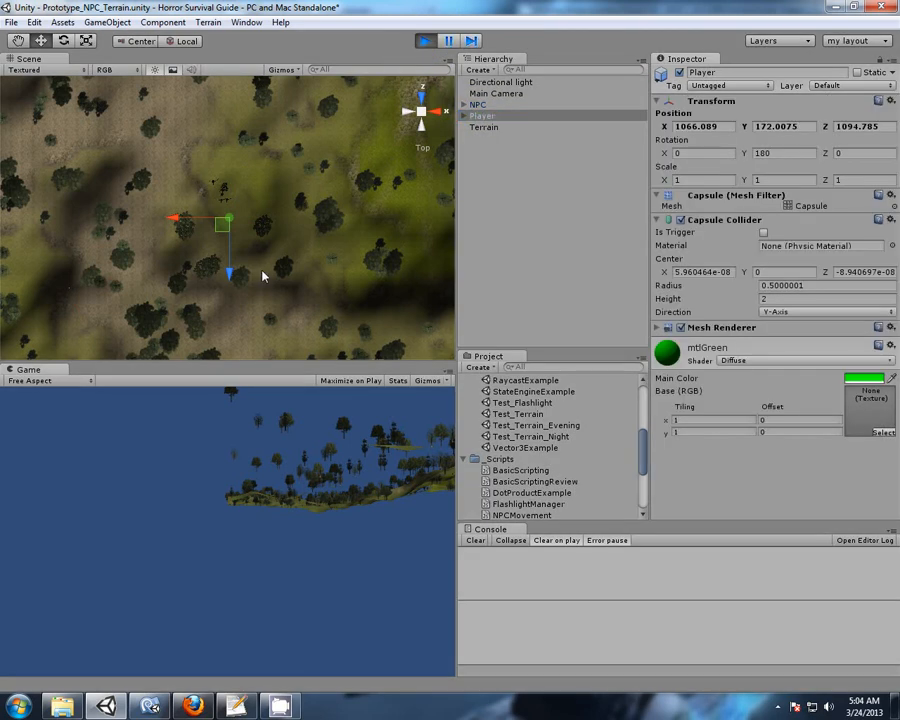
pyautogui.moveTo(240, 232)
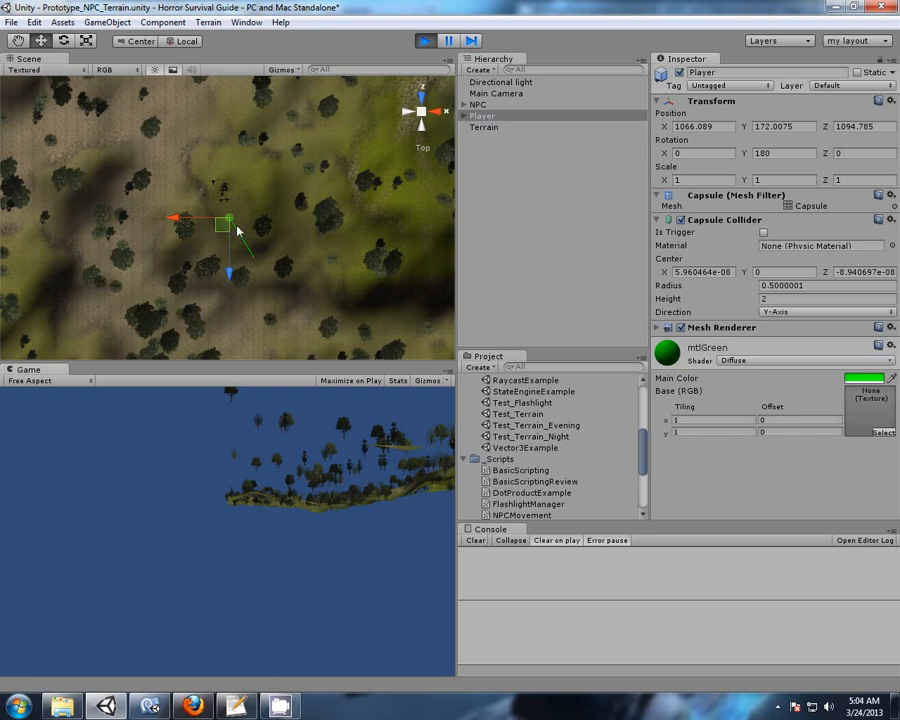
pyautogui.click(424, 40)
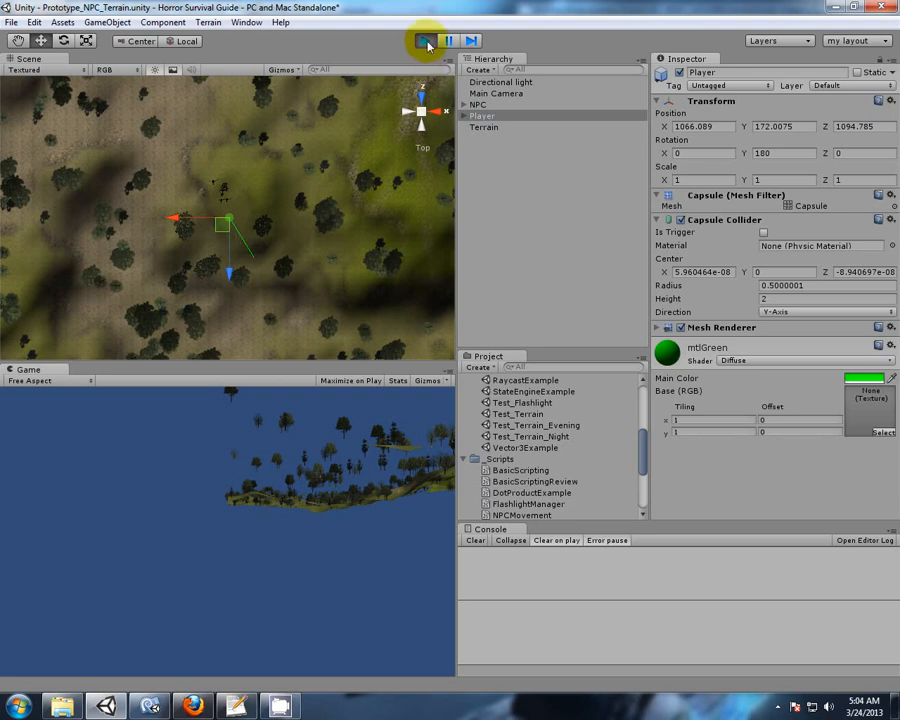
pyautogui.click(424, 40)
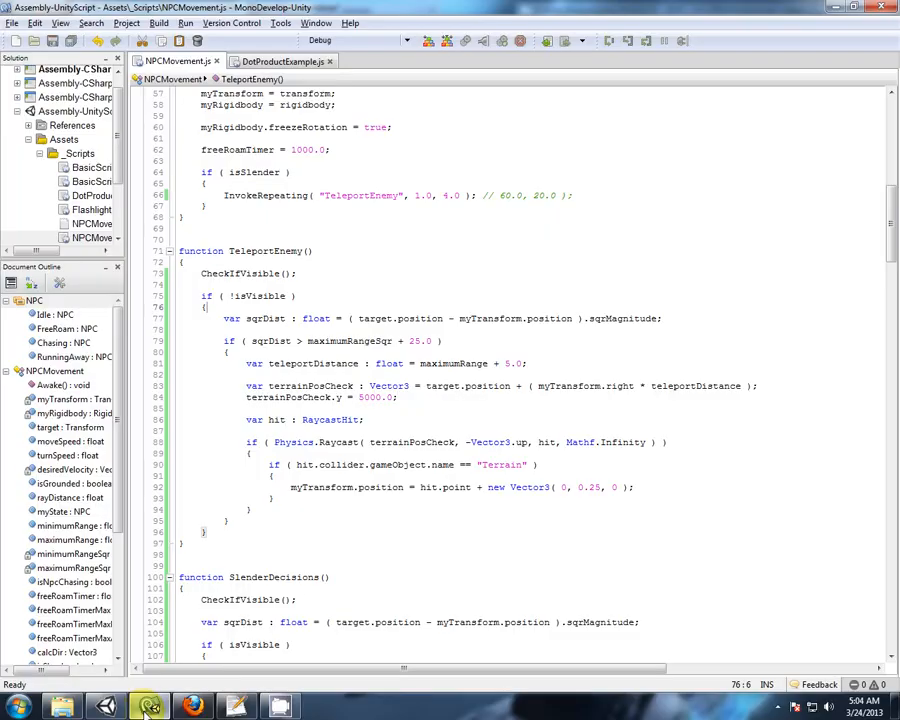
pyautogui.moveTo(748, 380)
pyautogui.write(' /')
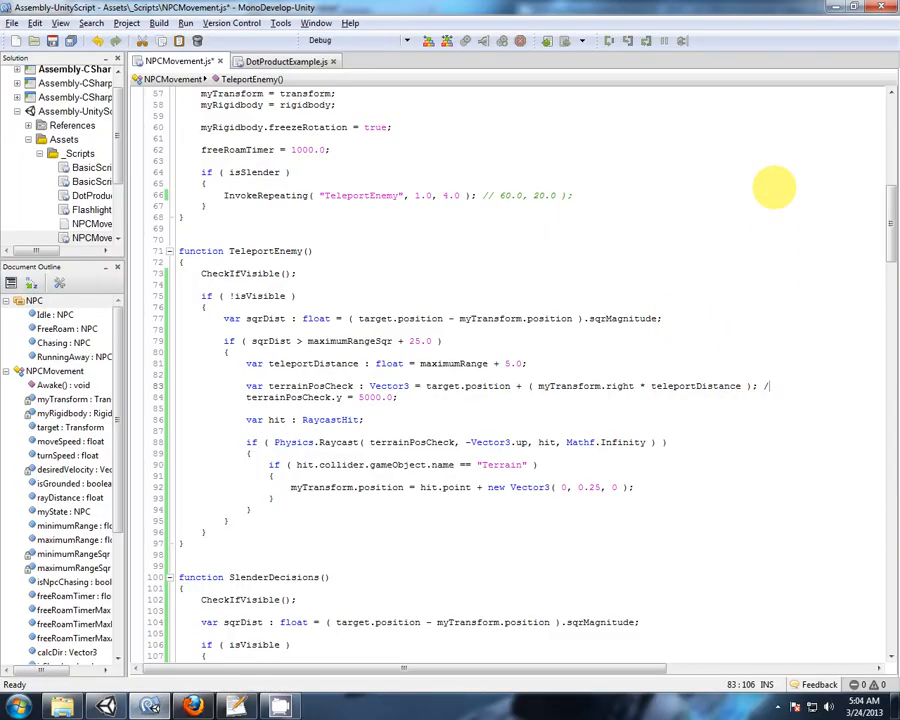
# Comment out the terrainPosCheck line with a '// happy accident' note, then check the reference script in Notepad++.
pyautogui.write('happy a')
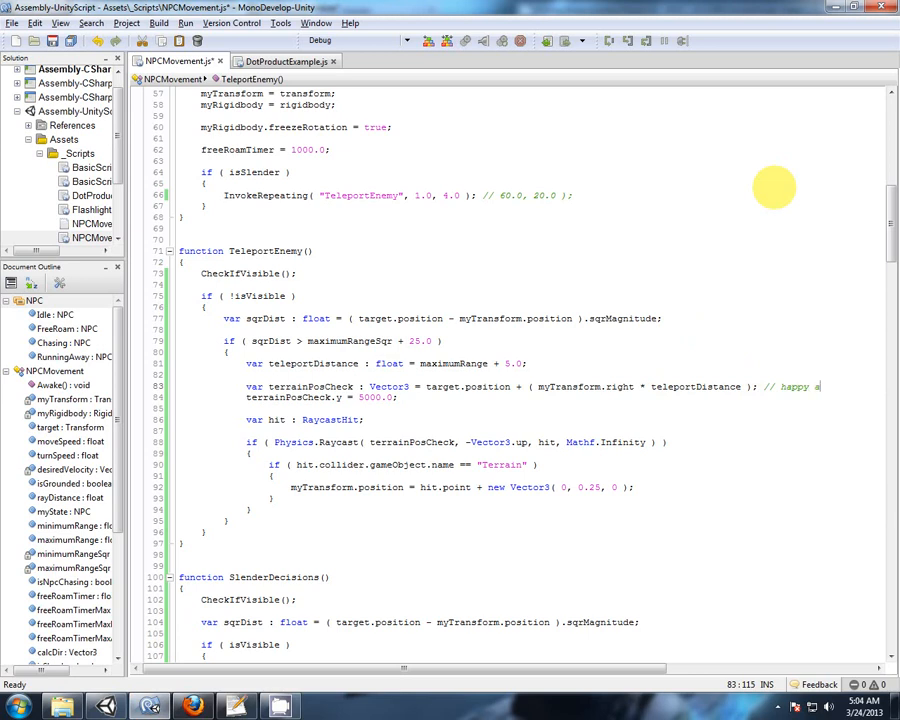
pyautogui.write('ccident')
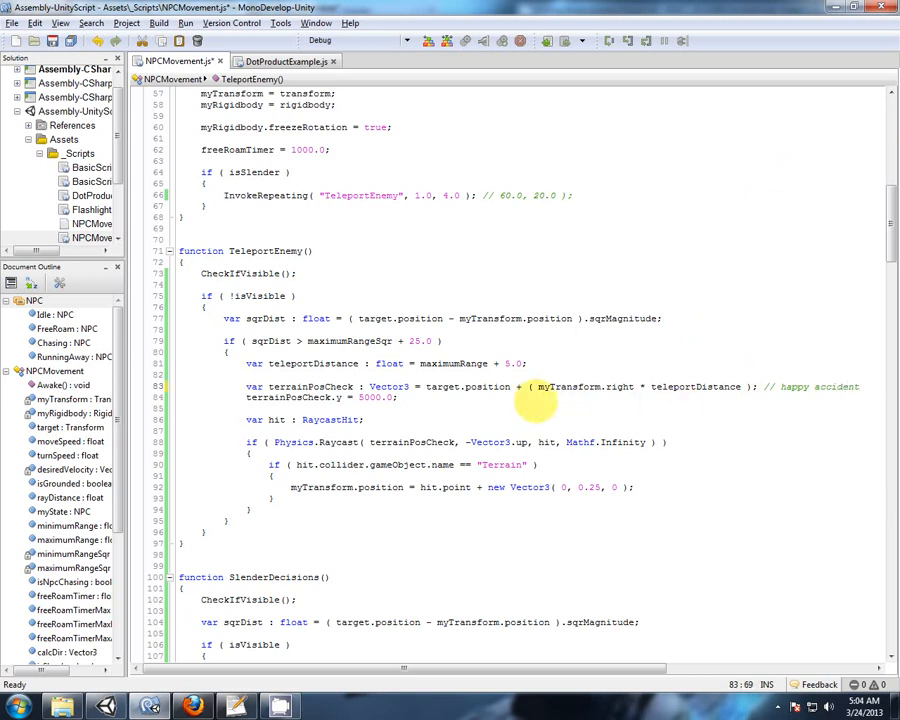
pyautogui.moveTo(630, 356)
pyautogui.write('//')
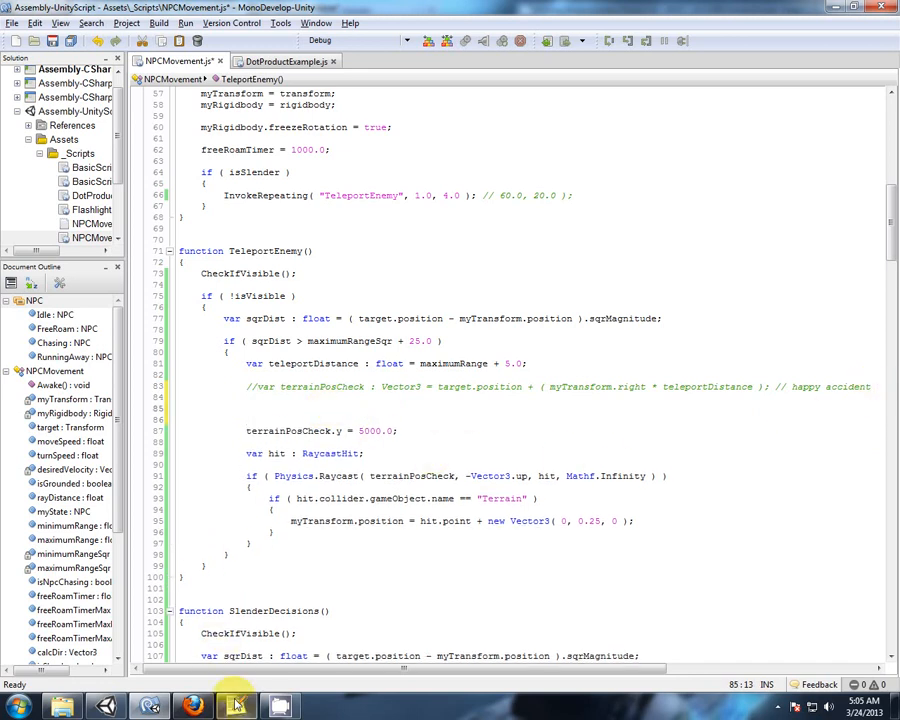
pyautogui.click(236, 704)
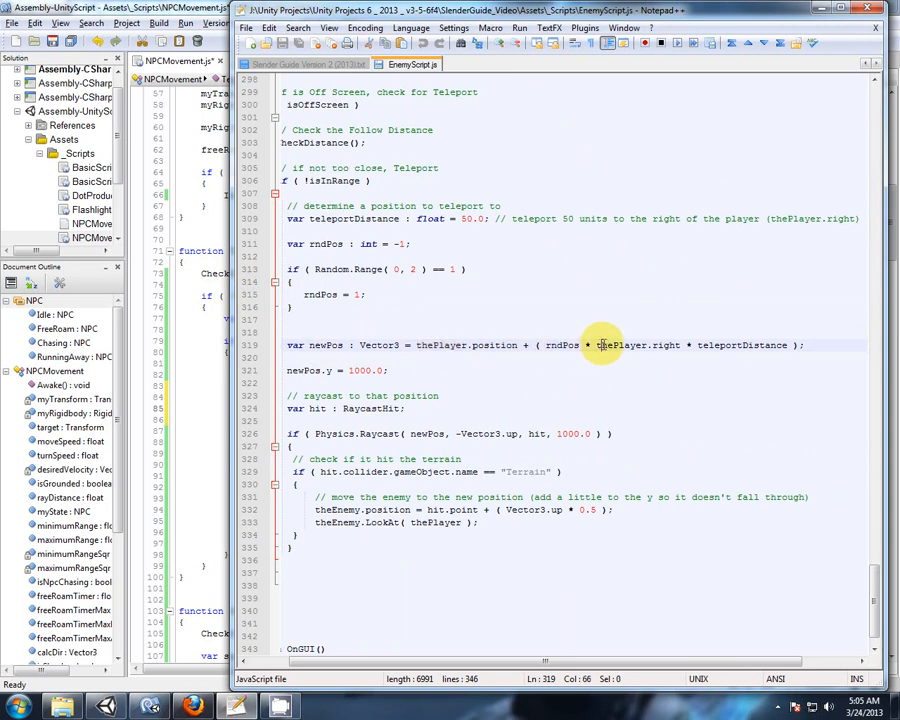
pyautogui.click(590, 472)
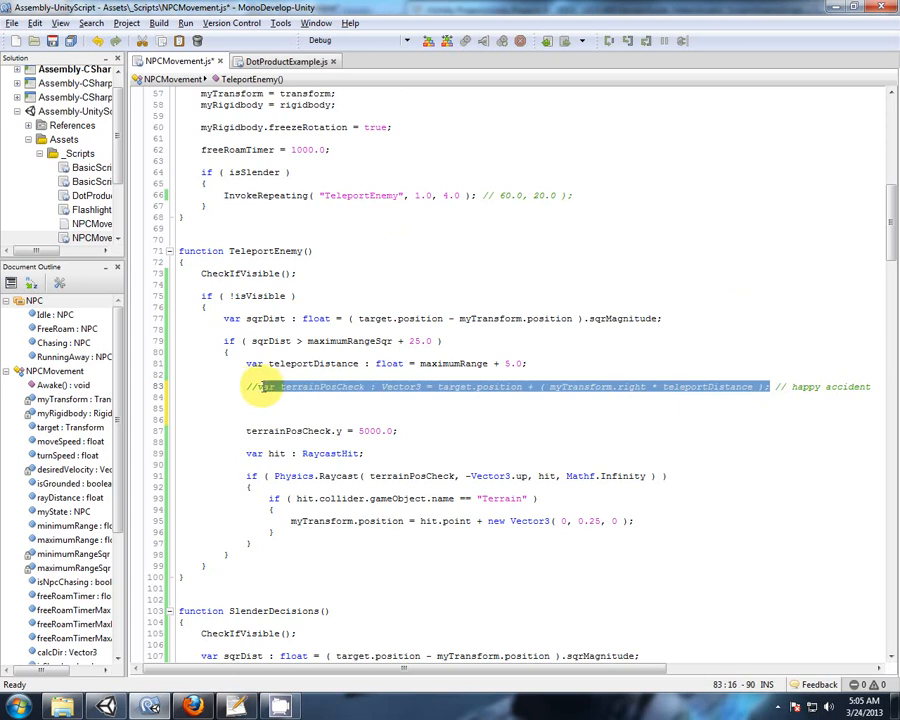
# Retype terrainPosCheck as target.position + ( target.right * teleportDistance ), replacing myTransform.
pyautogui.write('var terrainPosCheck : Vector3 = target.position + ( myTransform.right * teleportDistance );')
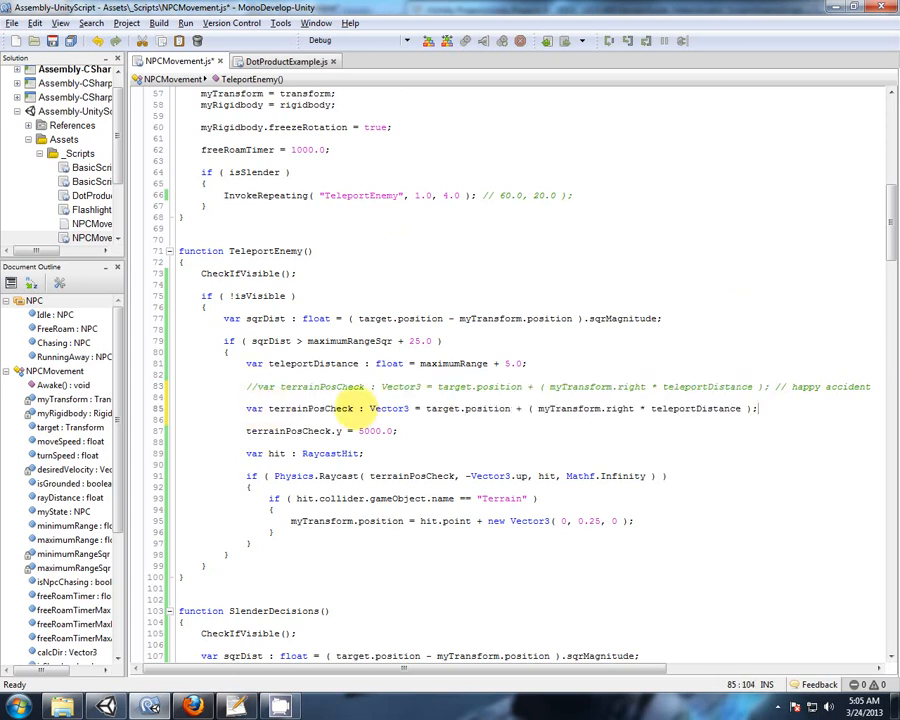
pyautogui.doubleClick(444, 408)
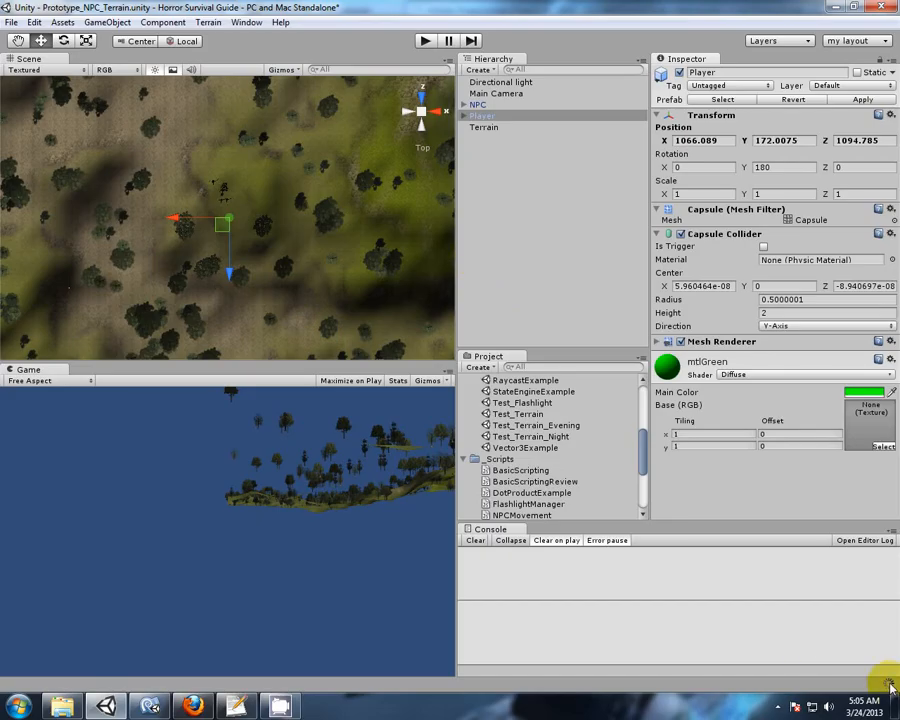
pyautogui.moveTo(180, 216)
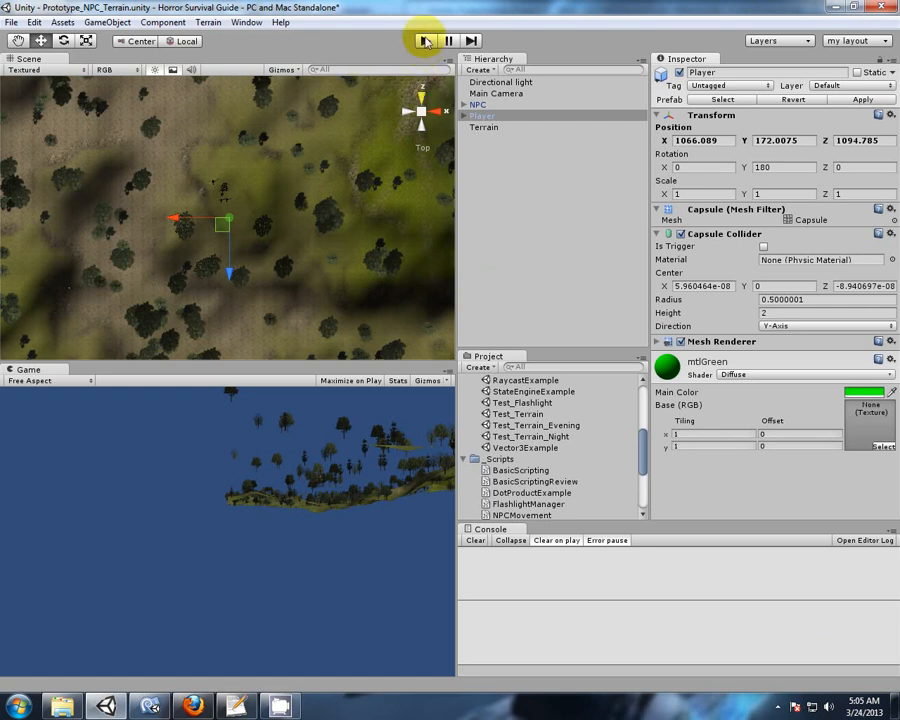
# Run the scene and inspect the Terrain and NPC movement script values, then stop play.
pyautogui.click(424, 40)
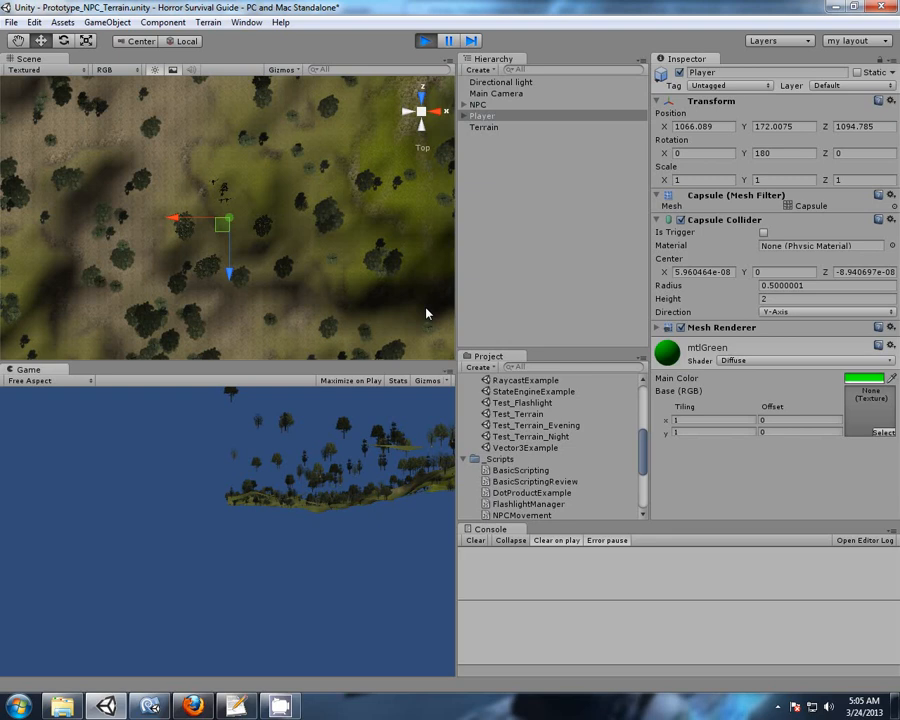
pyautogui.moveTo(296, 218)
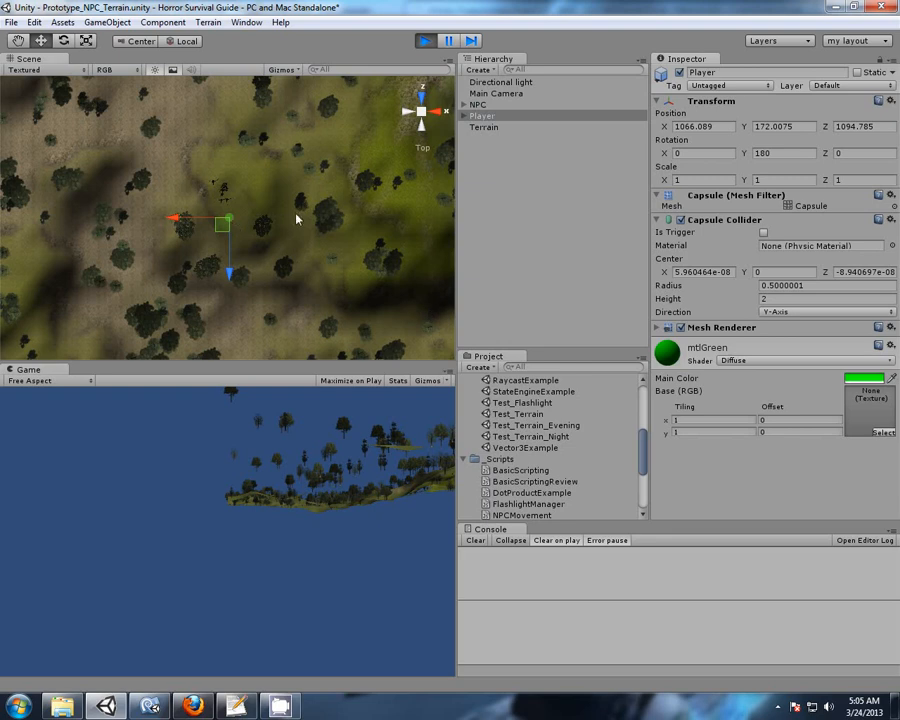
pyautogui.click(484, 128)
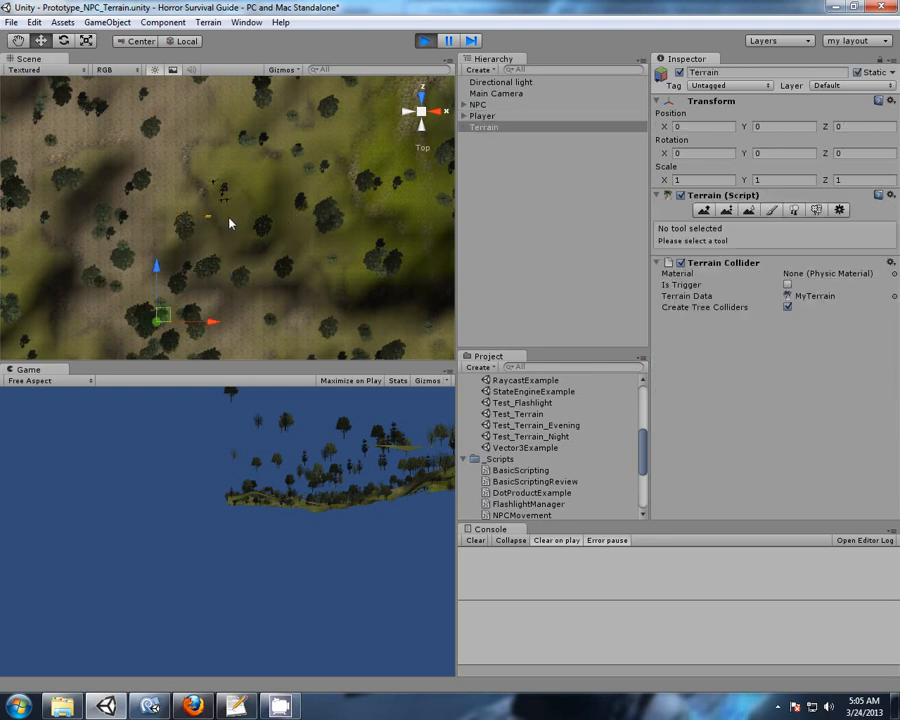
pyautogui.moveTo(380, 324)
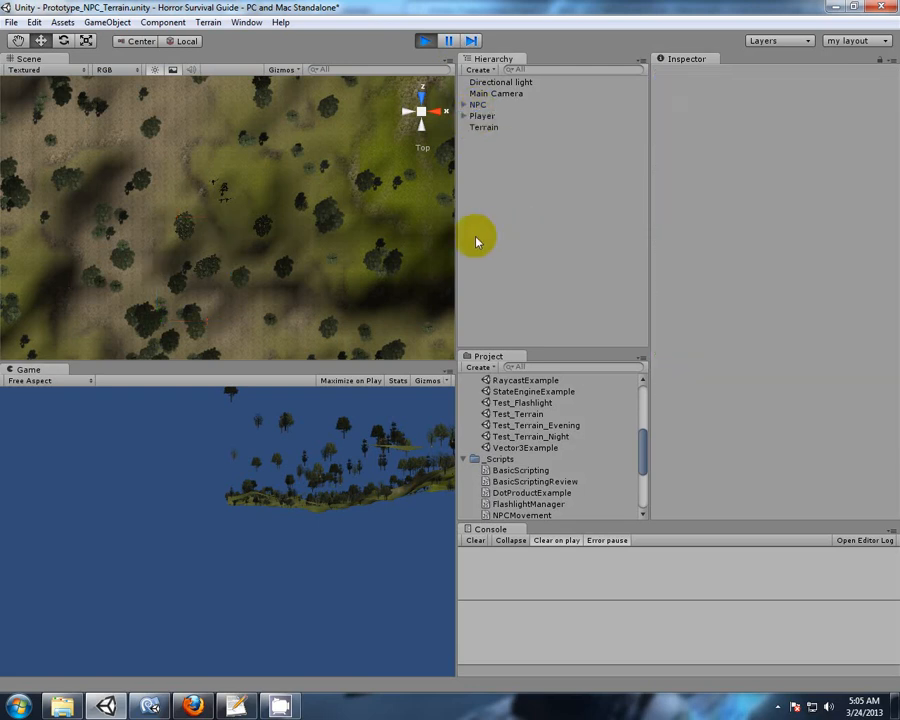
pyautogui.moveTo(216, 220)
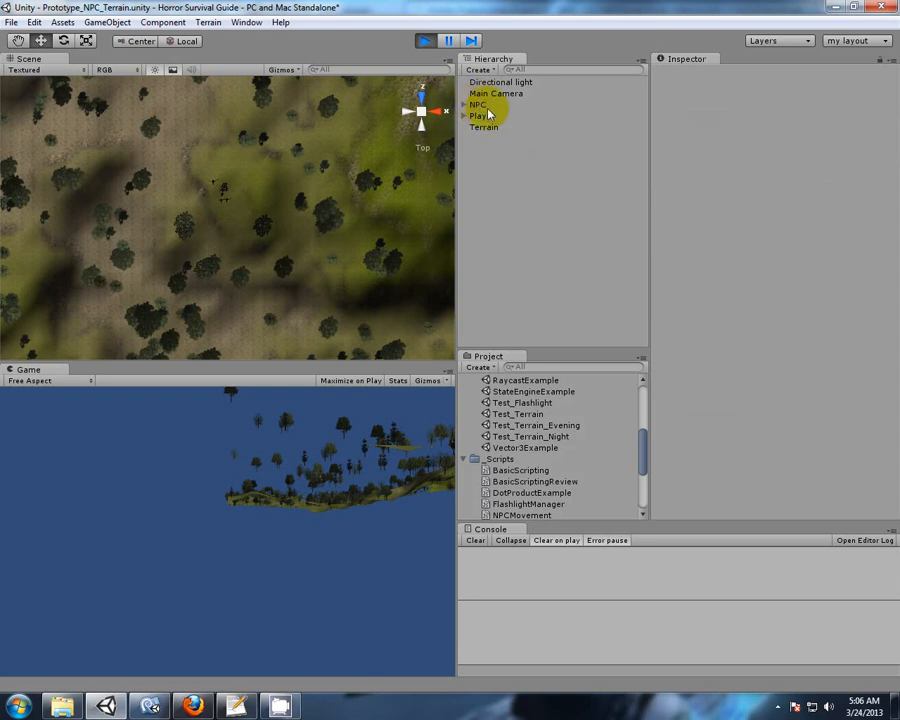
pyautogui.click(478, 104)
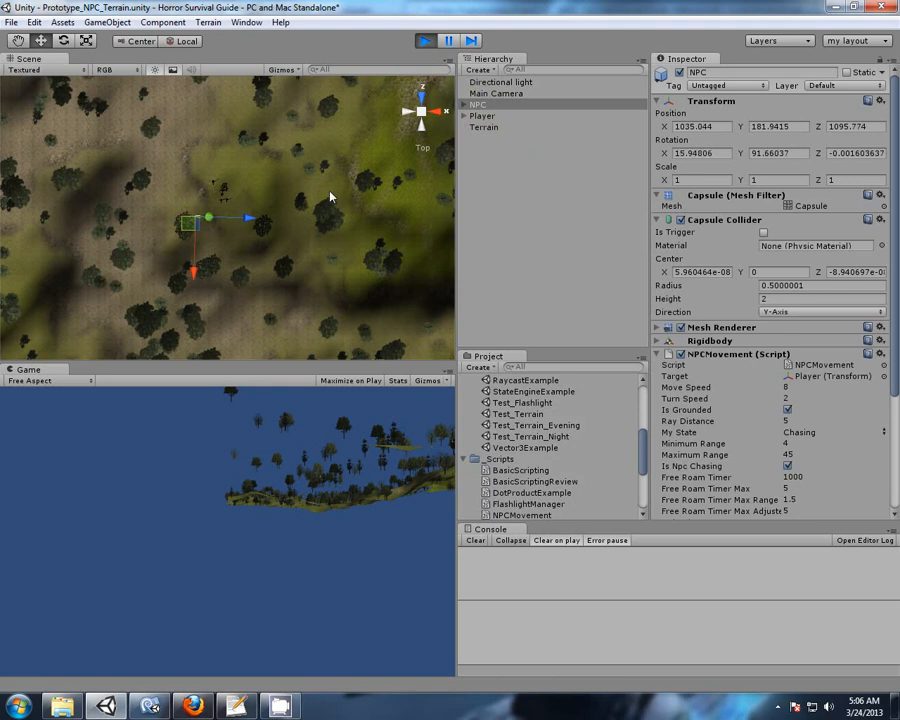
pyautogui.click(424, 40)
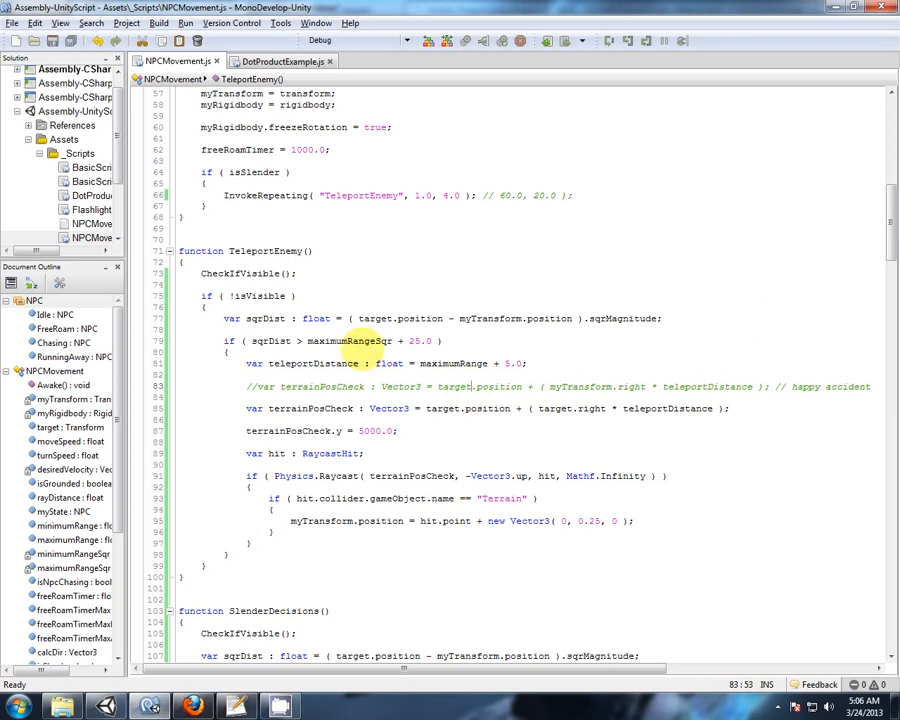
pyautogui.moveTo(484, 390)
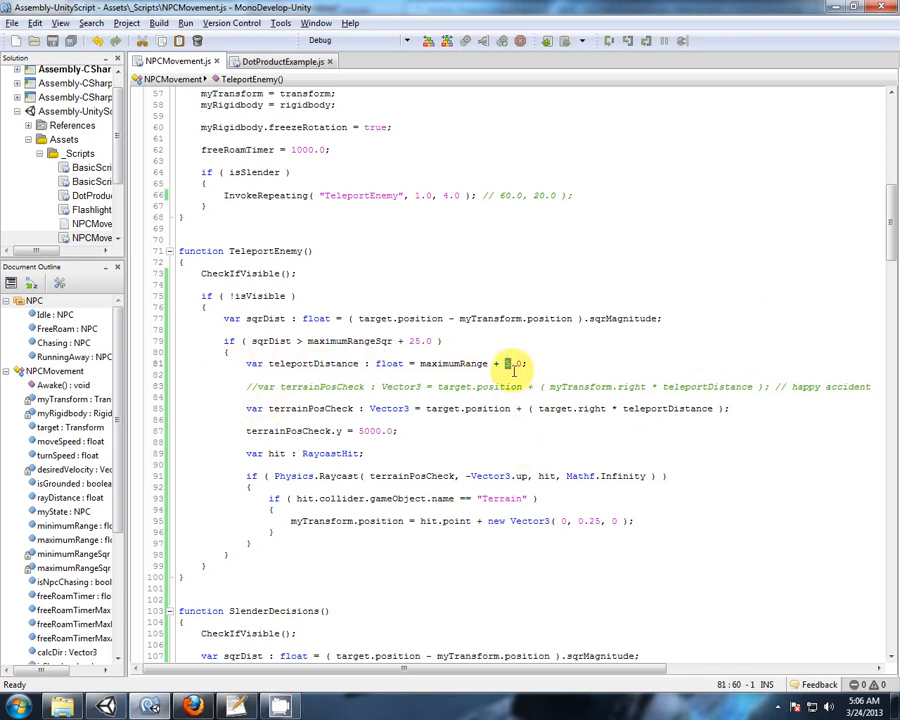
# Raise the teleport distance offset from 5.0 to 15.0.
pyautogui.write('15.0')
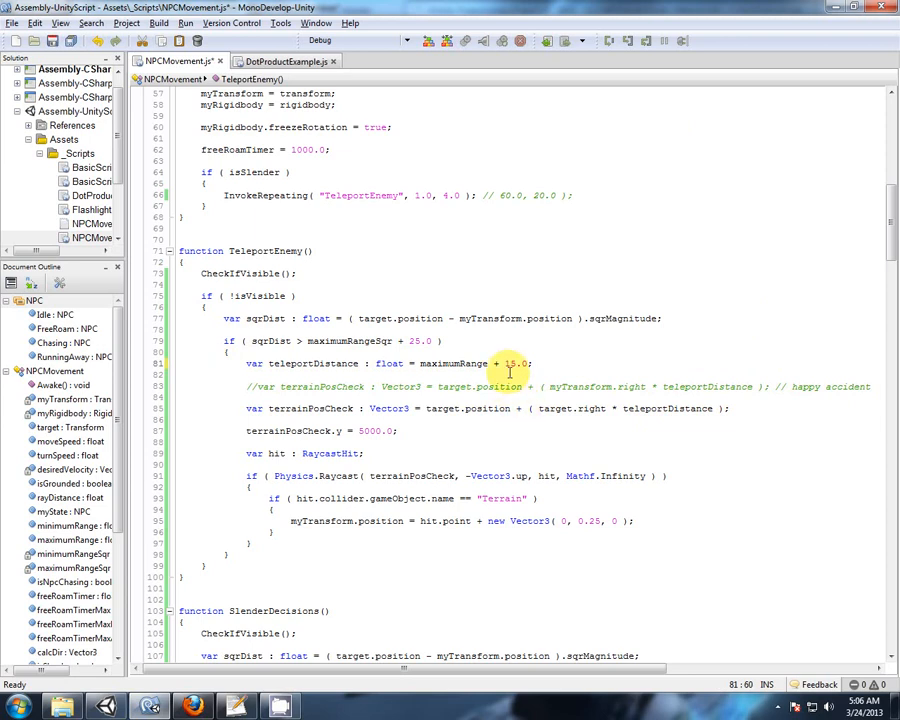
pyautogui.doubleClick(452, 364)
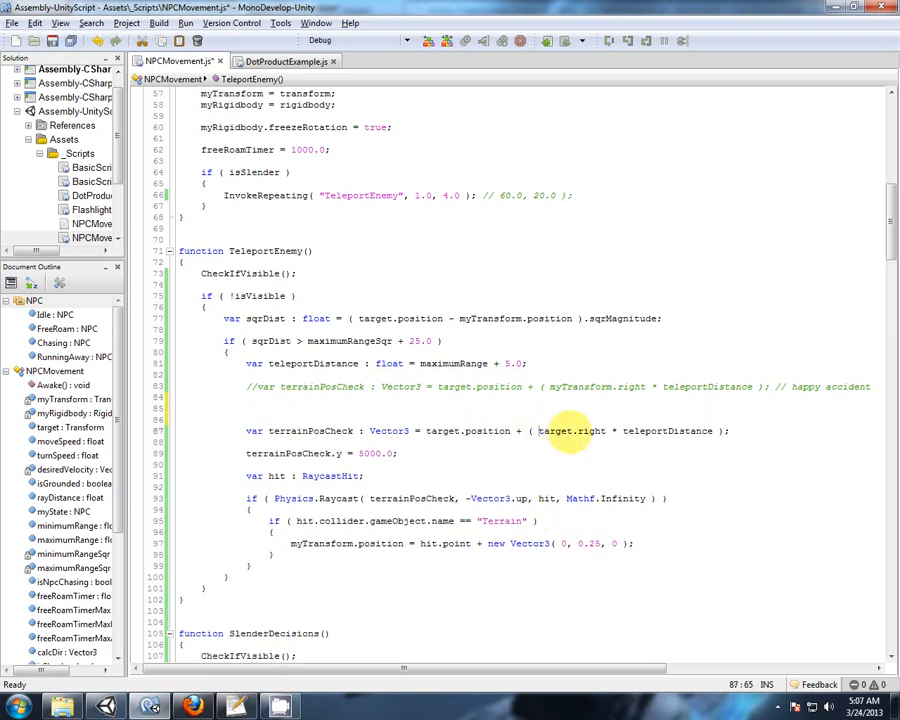
pyautogui.moveTo(580, 410)
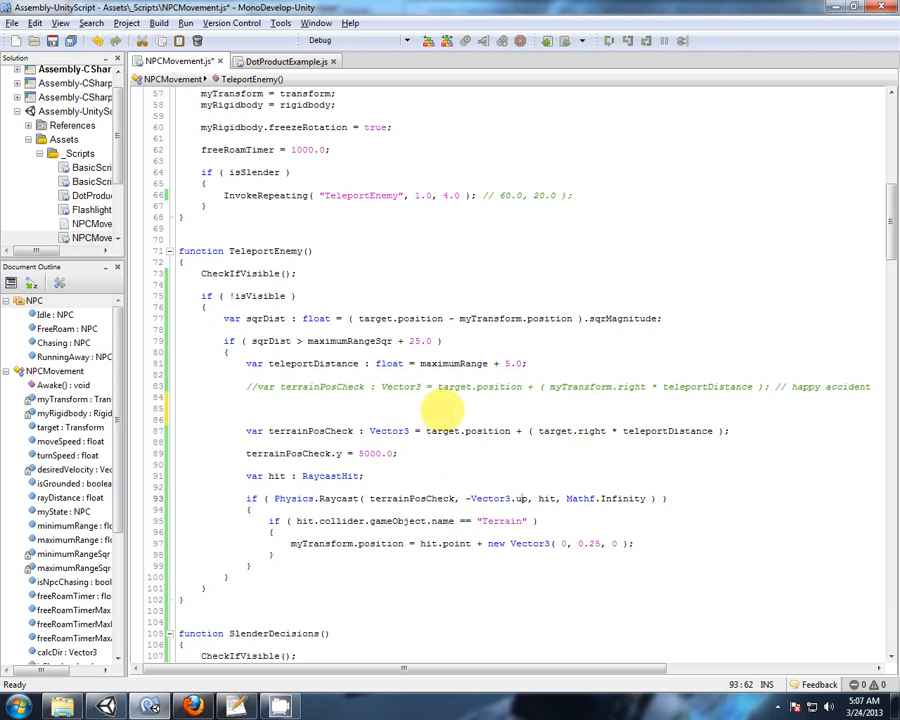
# Begin a new line var rndDir : int = Random.Range(0 above the position line.
pyautogui.write('va')
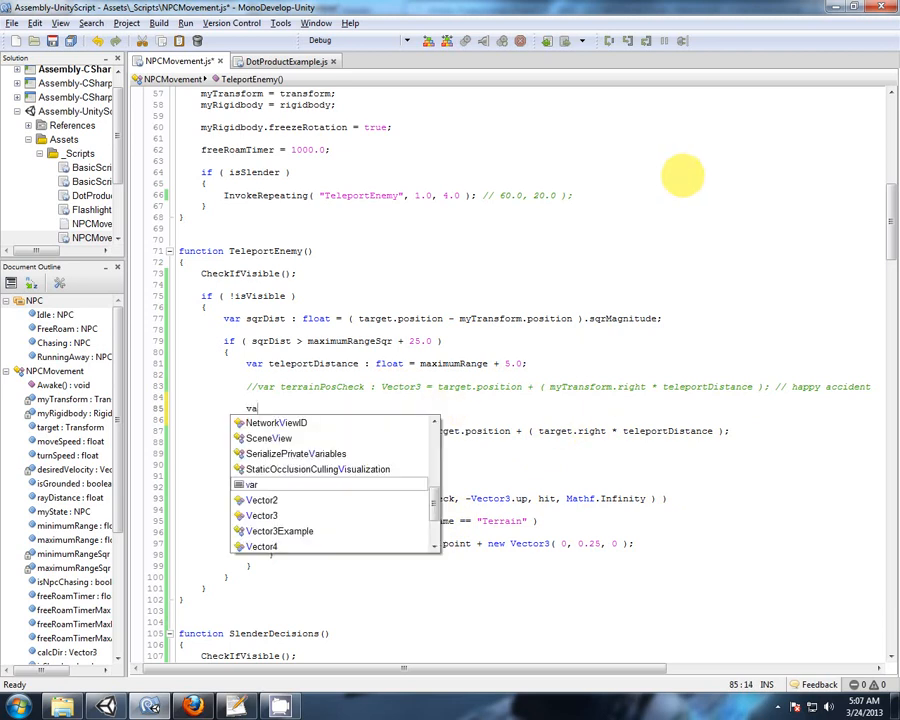
pyautogui.write('rndD')
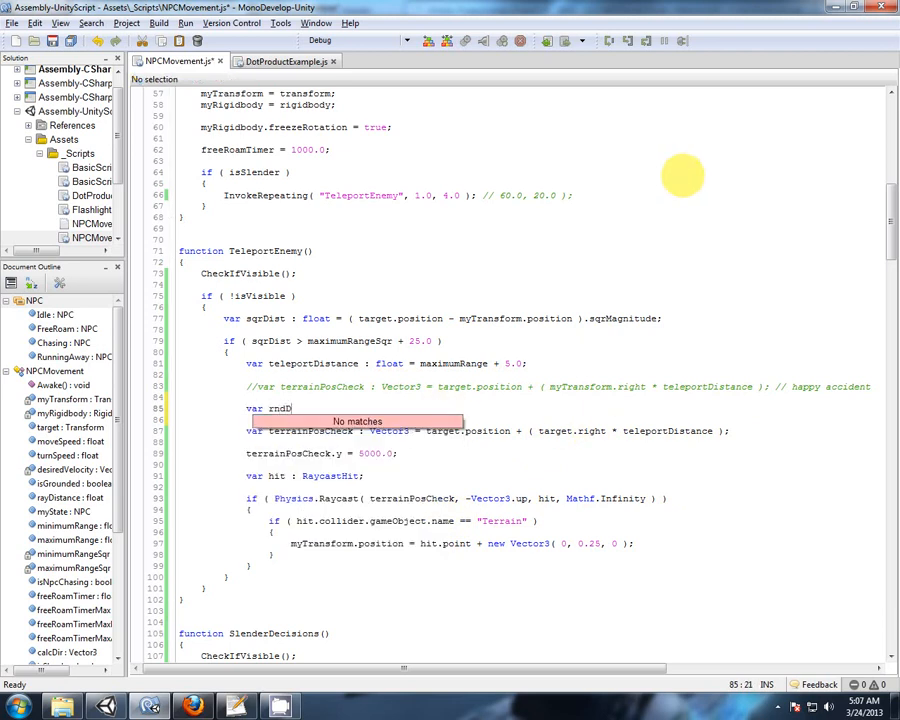
pyautogui.write(':')
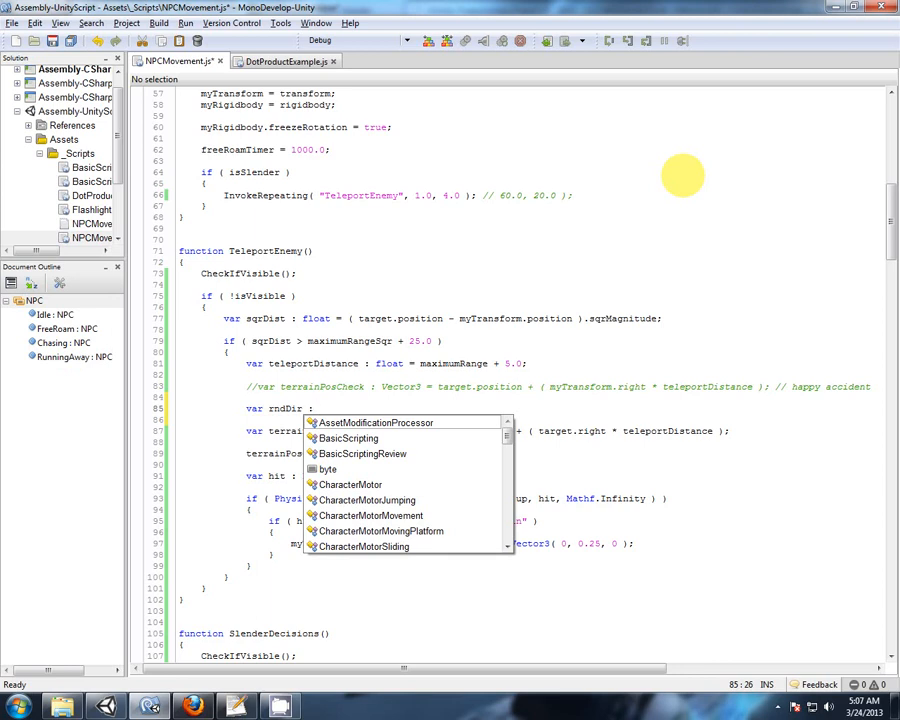
pyautogui.write('float')
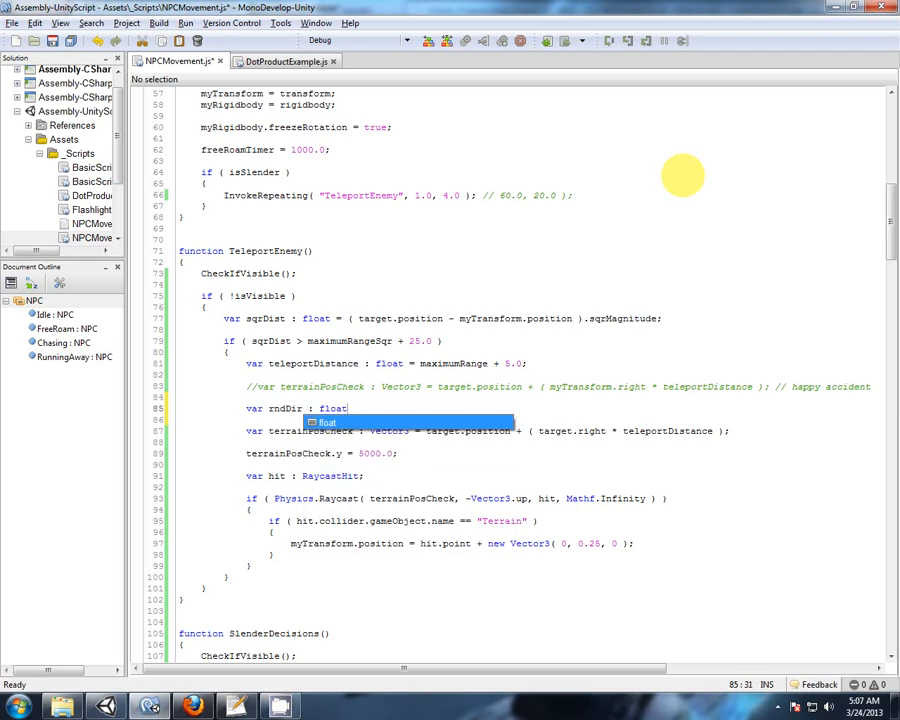
pyautogui.press('backspace')
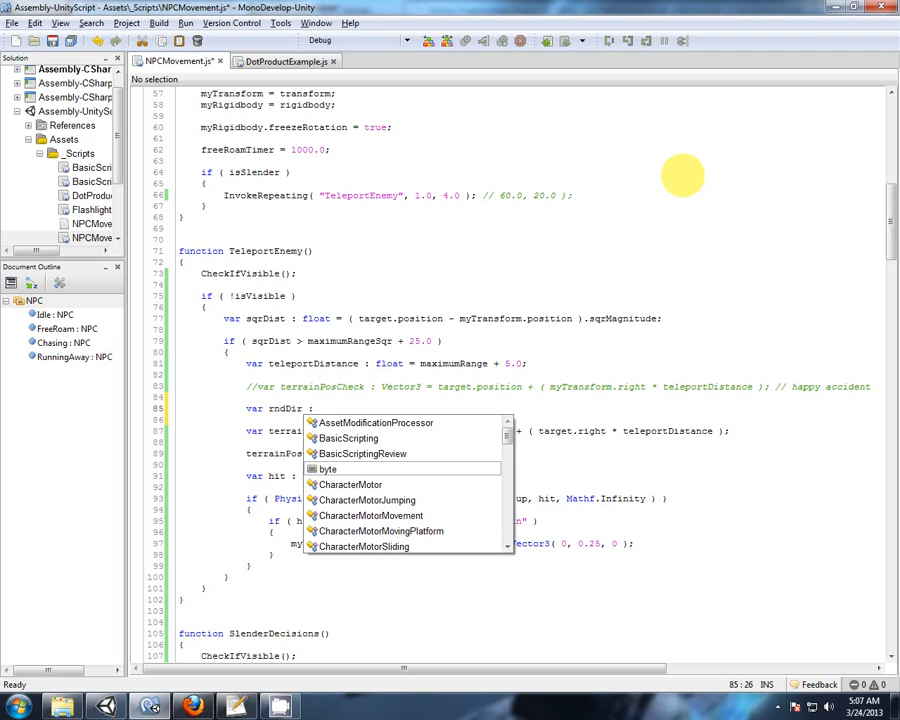
pyautogui.write('int')
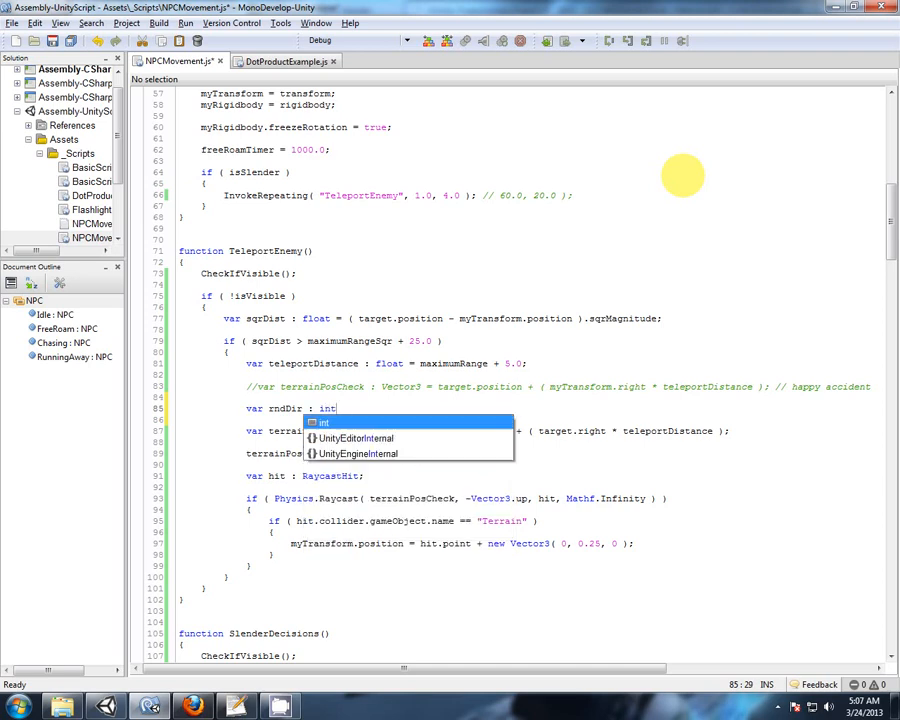
pyautogui.write('= R')
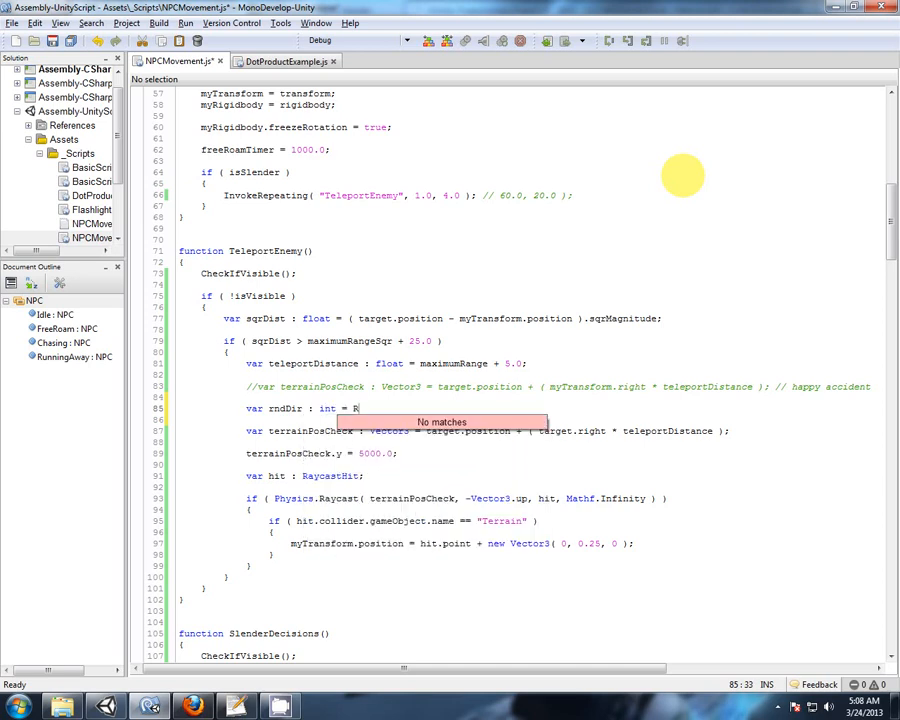
pyautogui.write('andom.')
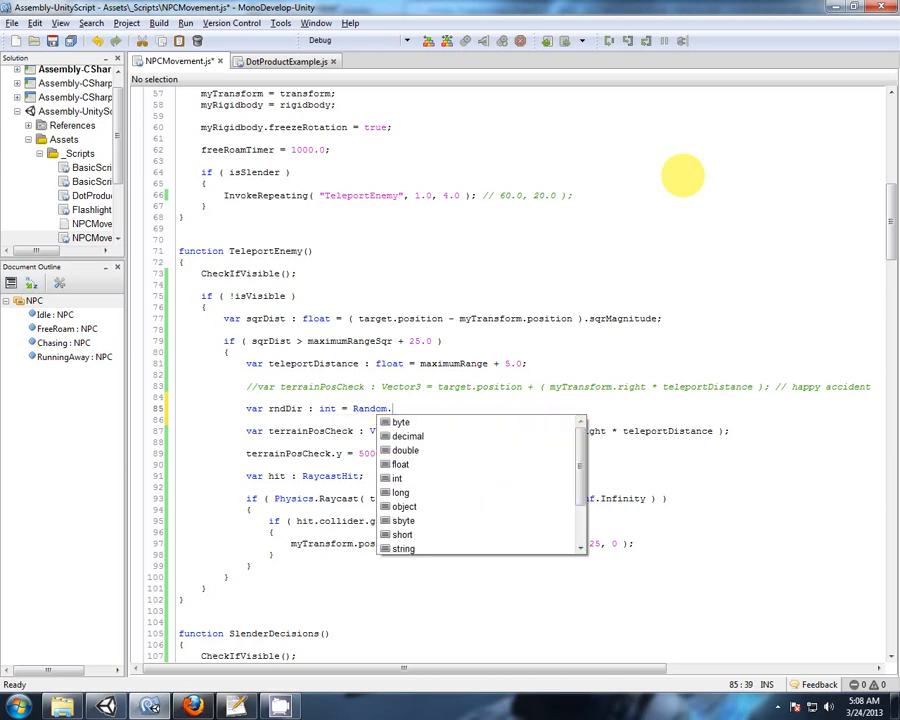
pyautogui.write('Range')
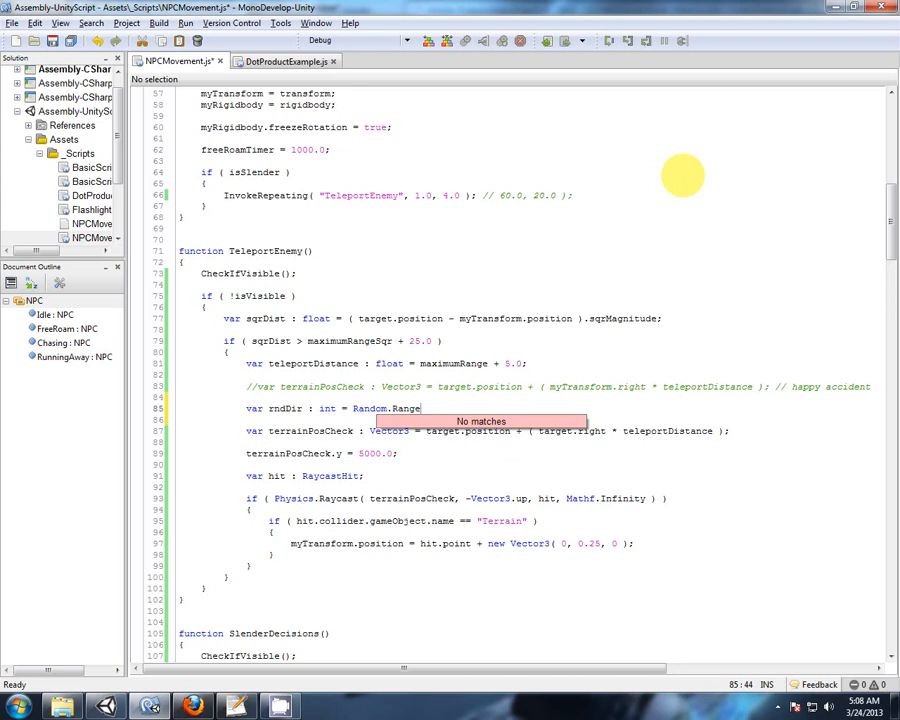
pyautogui.write('(')
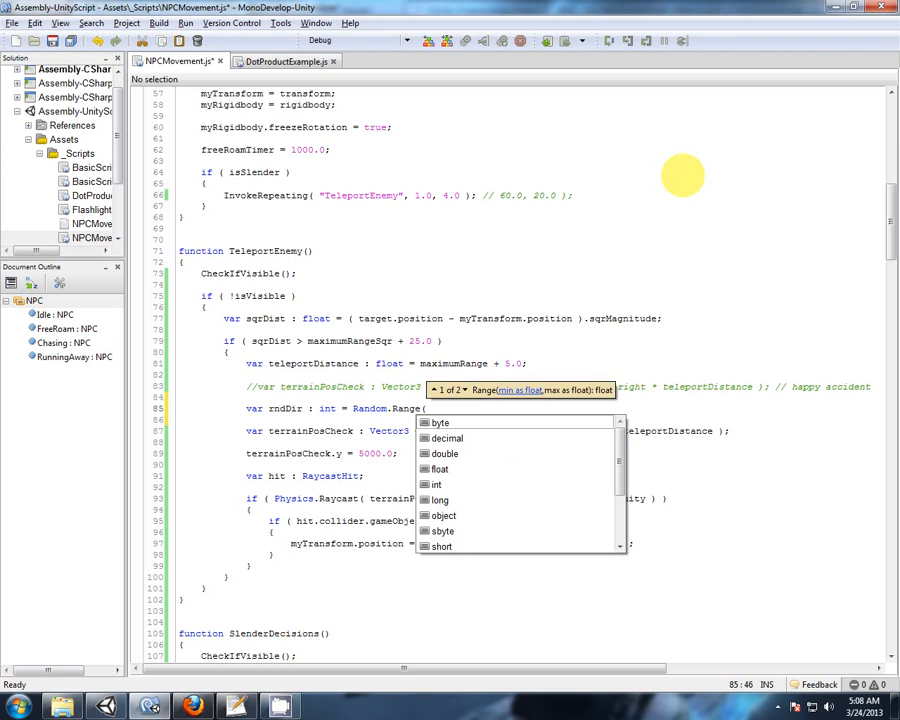
pyautogui.write('0')
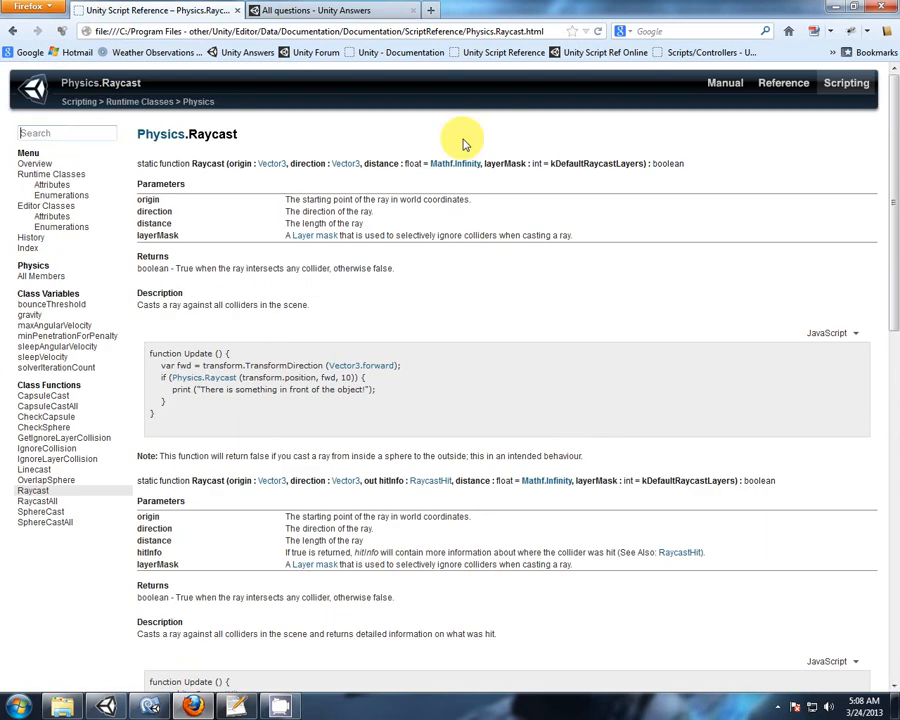
pyautogui.write('random')
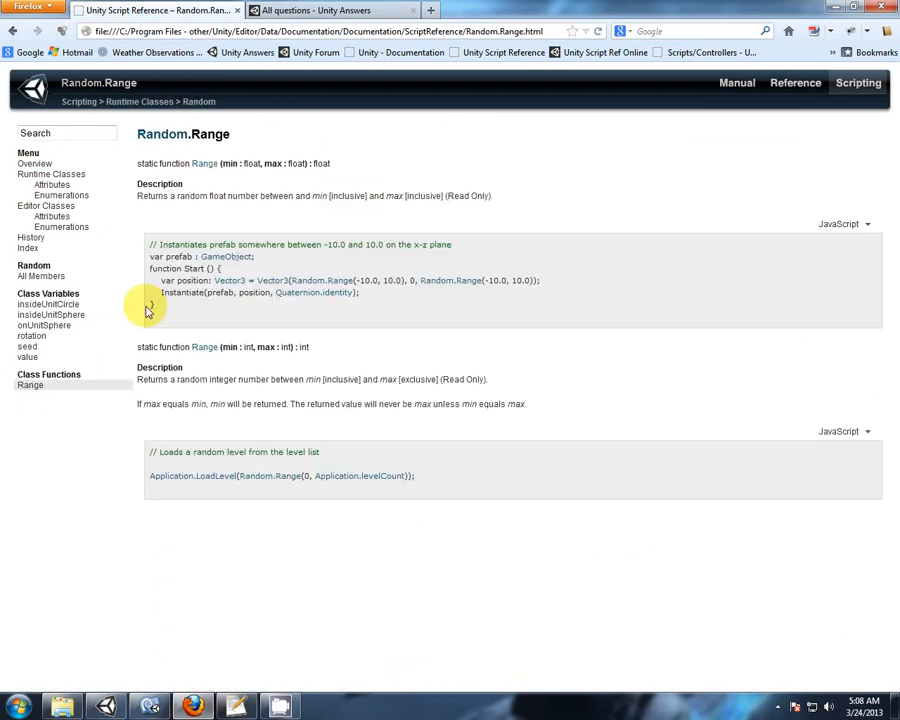
pyautogui.moveTo(196, 196)
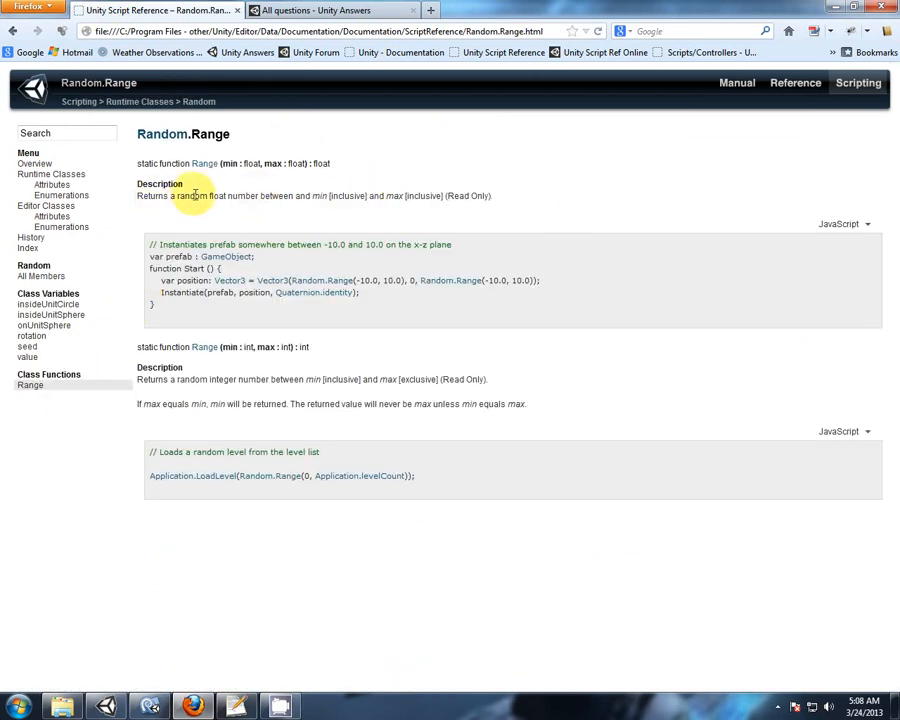
pyautogui.doubleClick(218, 196)
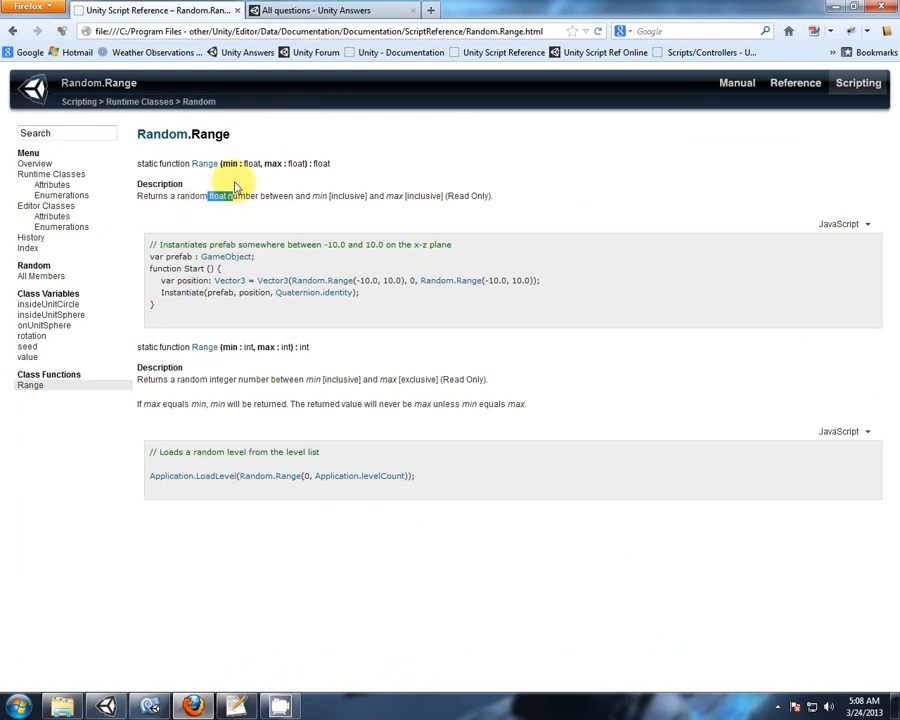
pyautogui.moveTo(296, 352)
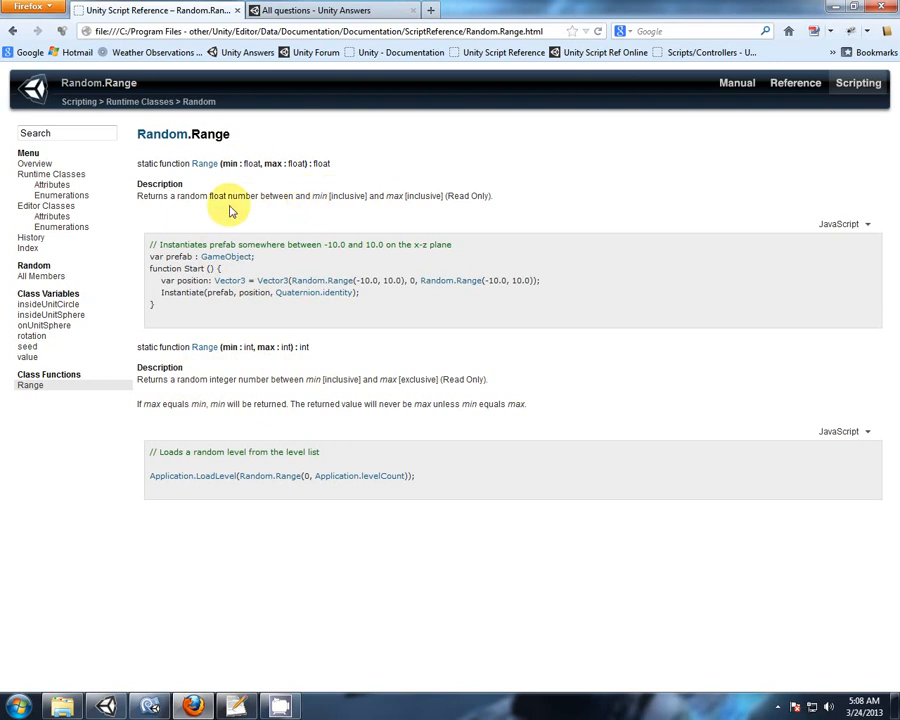
pyautogui.moveTo(164, 196); pyautogui.dragTo(256, 196)
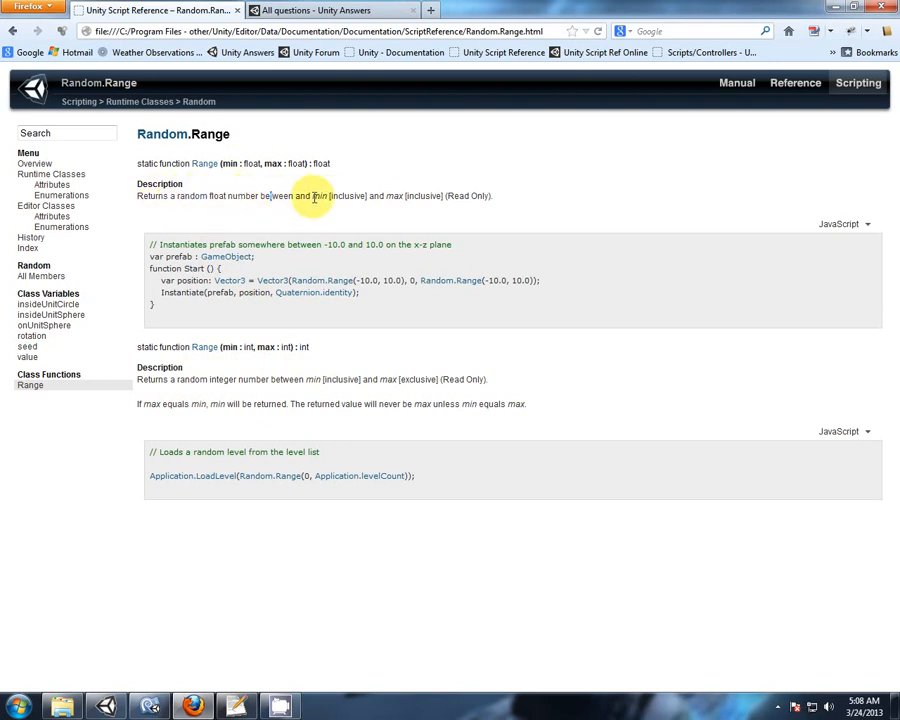
pyautogui.doubleClick(348, 196)
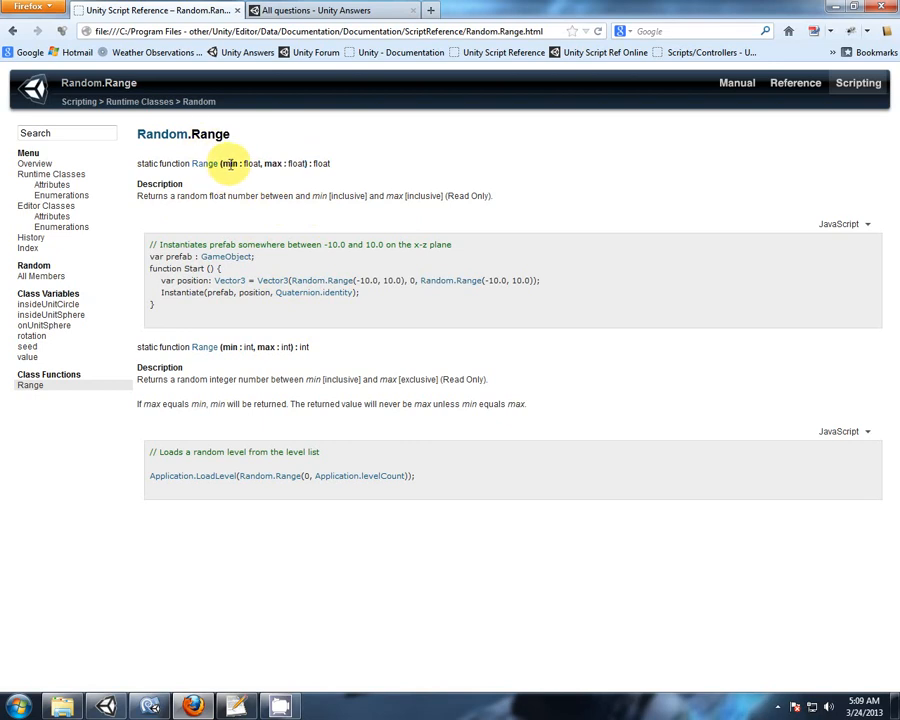
pyautogui.doubleClick(232, 164)
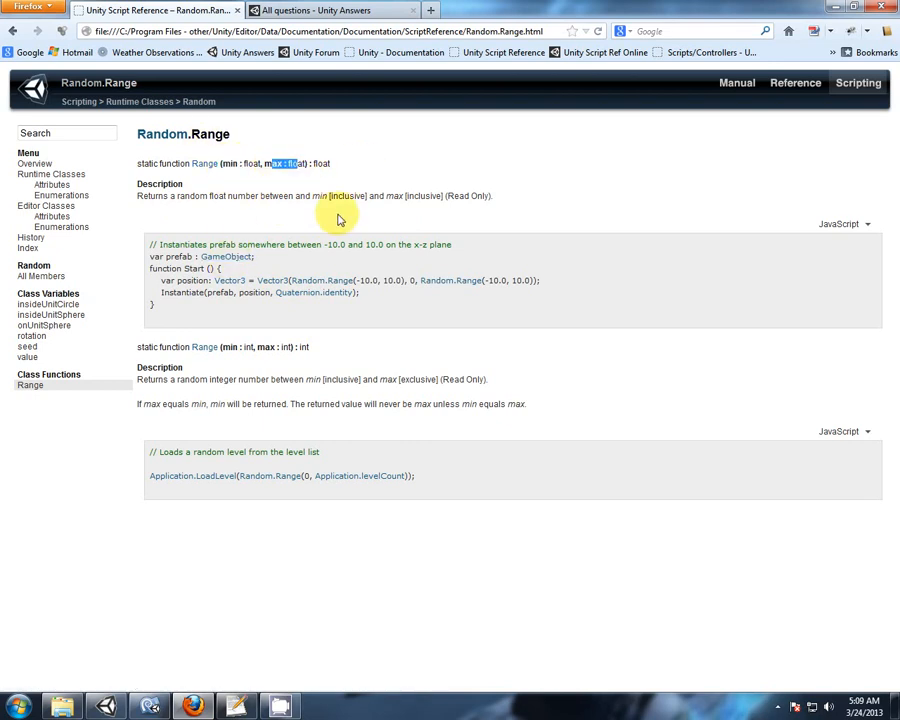
pyautogui.moveTo(388, 332)
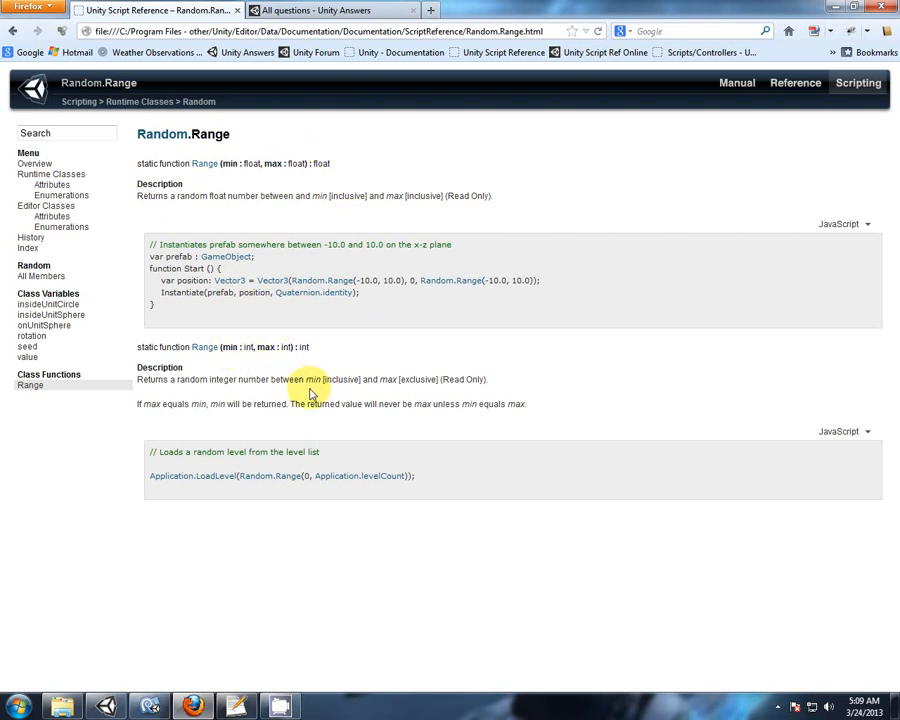
pyautogui.doubleClick(340, 380)
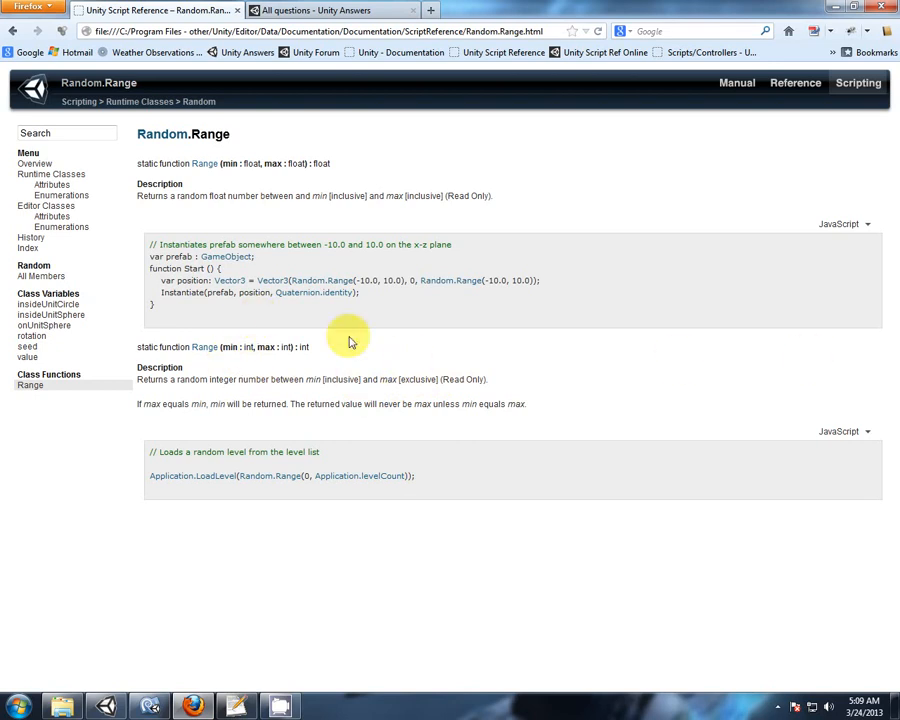
pyautogui.doubleClick(236, 346)
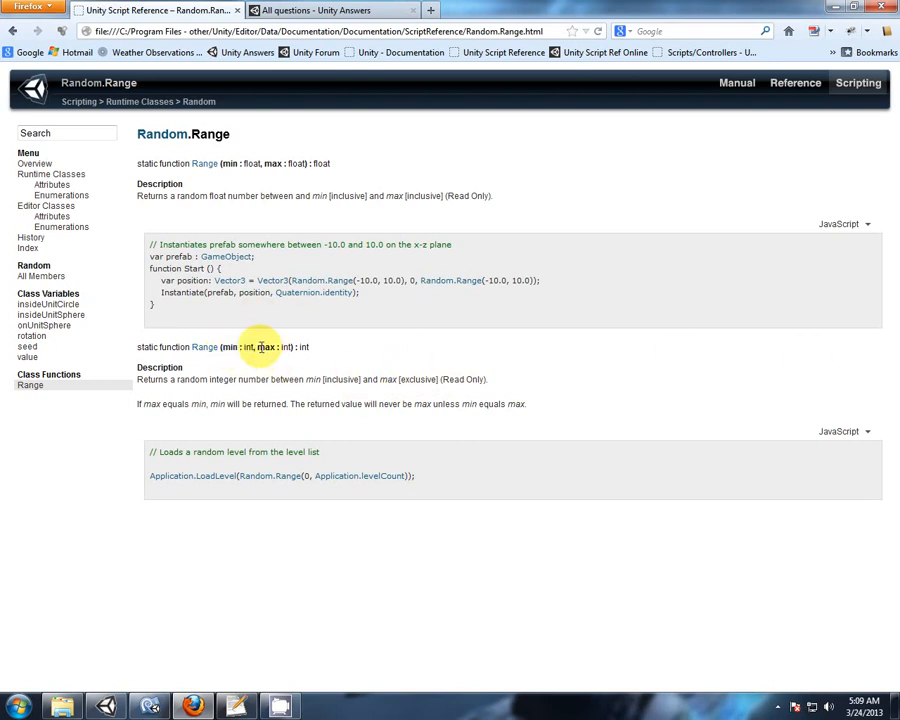
pyautogui.doubleClick(264, 348)
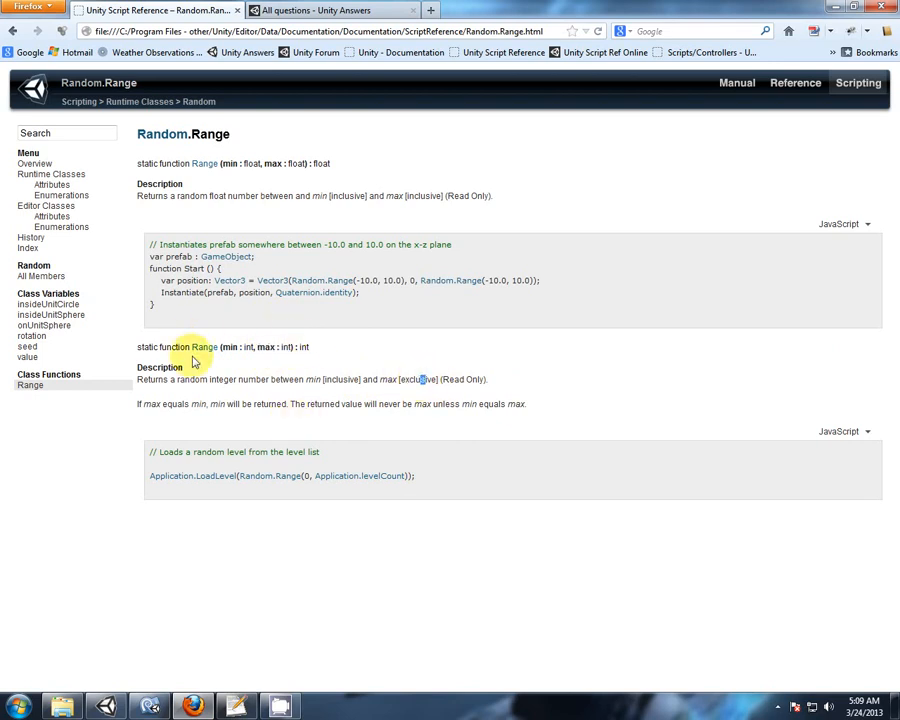
pyautogui.moveTo(390, 370)
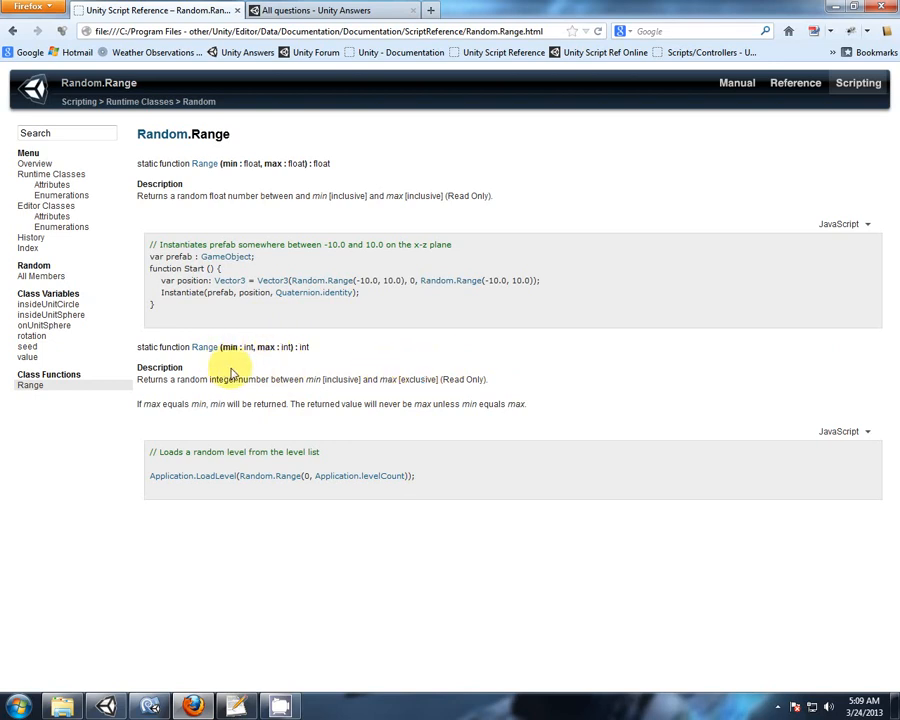
pyautogui.moveTo(276, 376)
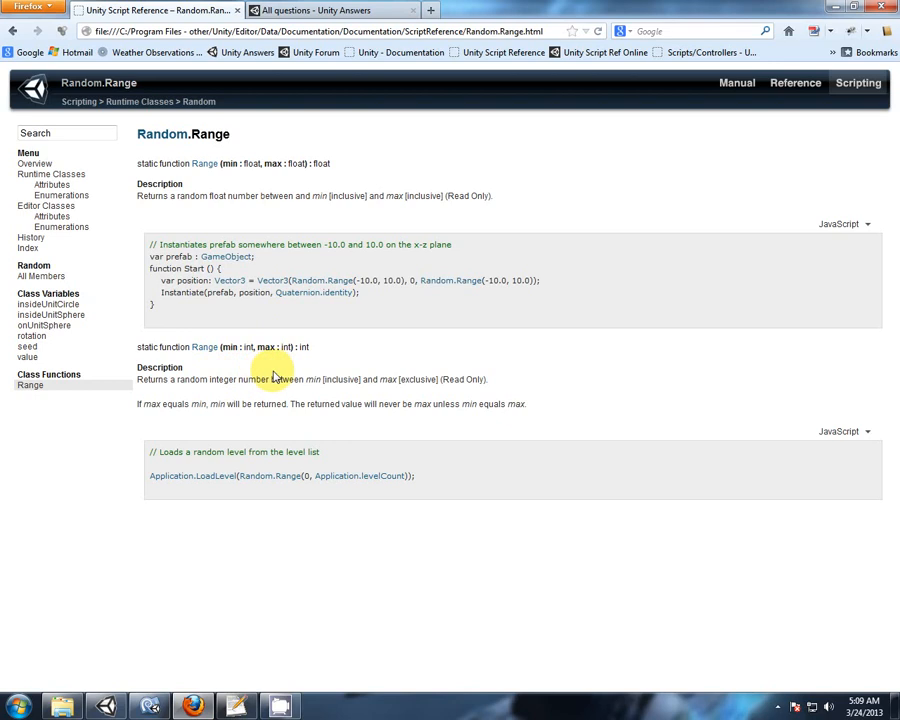
pyautogui.moveTo(310, 380)
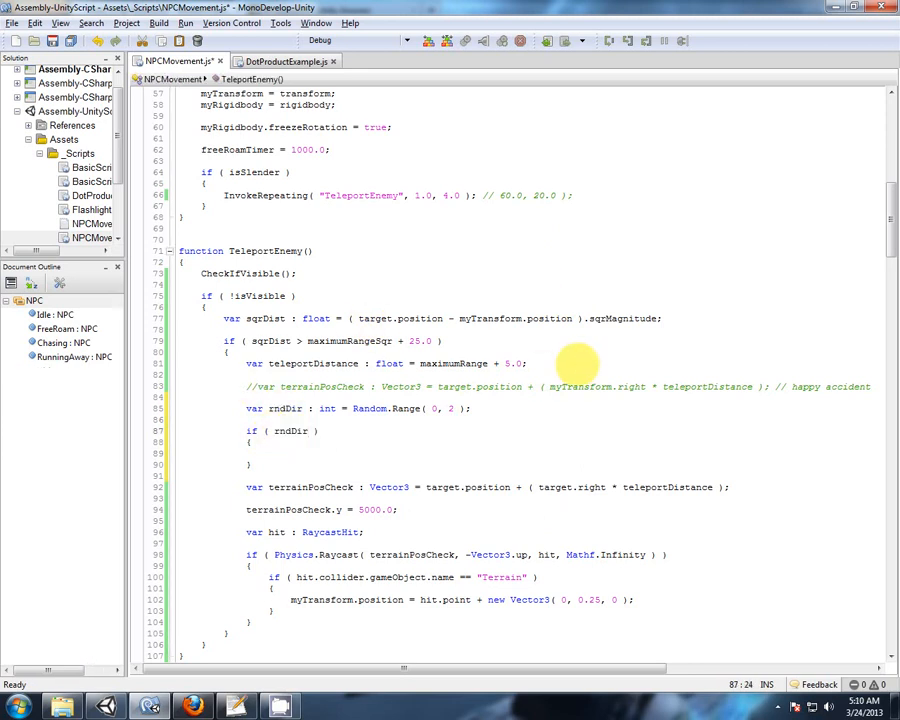
# Add if ( rndDir == 0 ) rndDir = -1; and multiply rndDir into target.right in terrainPosCheck, then save.
pyautogui.write('== 0')
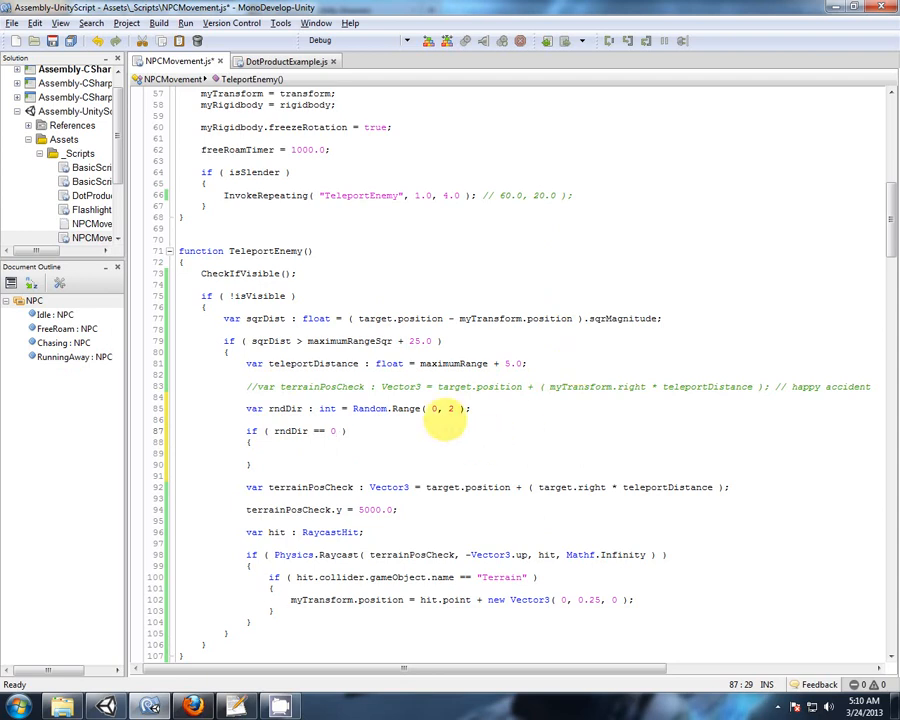
pyautogui.write('rndDir')
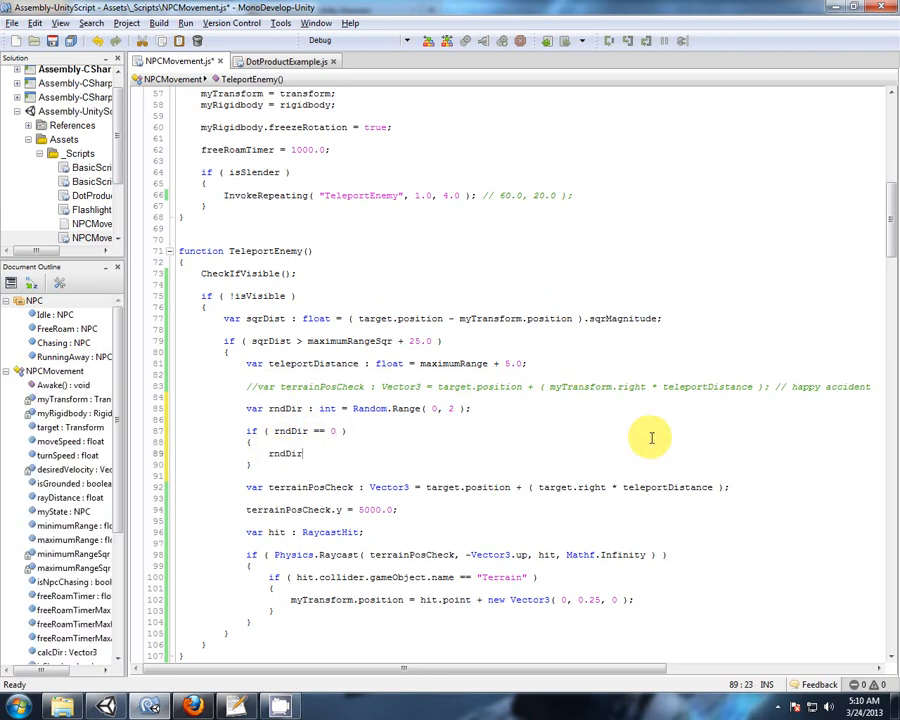
pyautogui.write('= -1;')
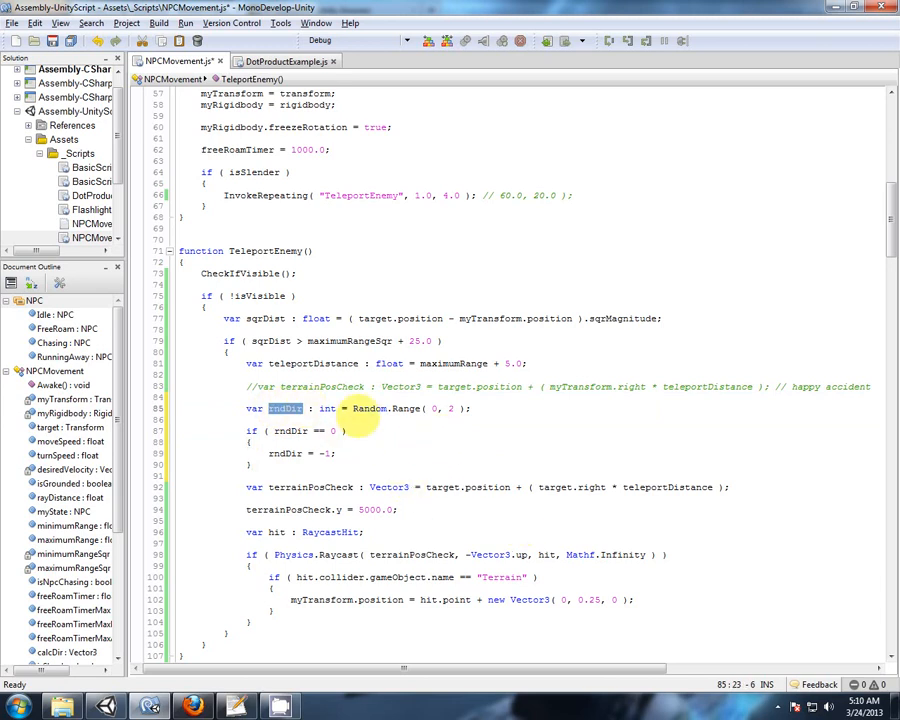
pyautogui.moveTo(404, 530)
pyautogui.write('rndDir * ')
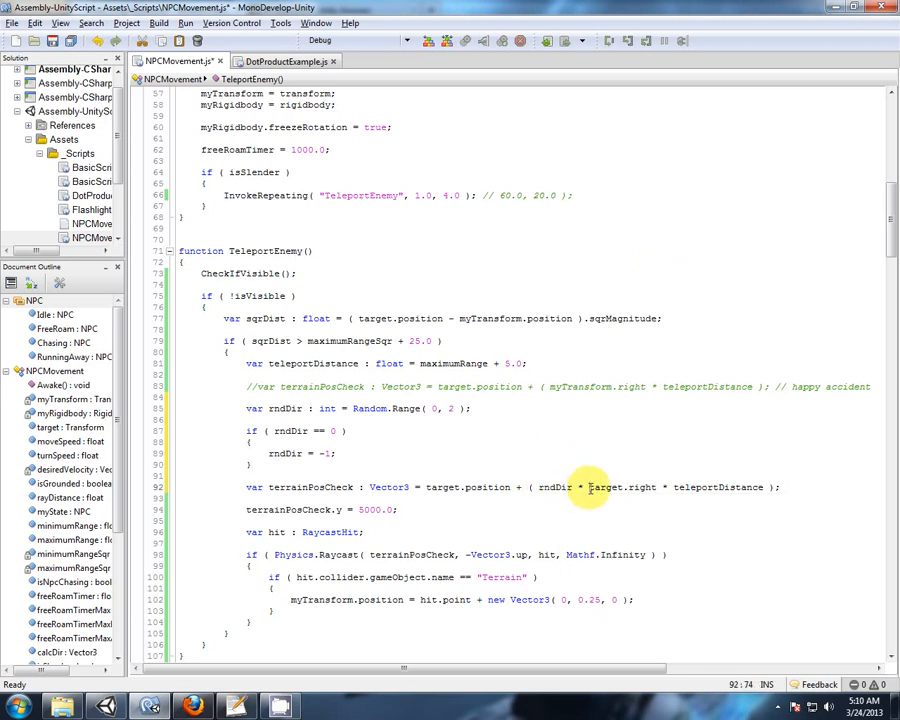
pyautogui.doubleClick(616, 488)
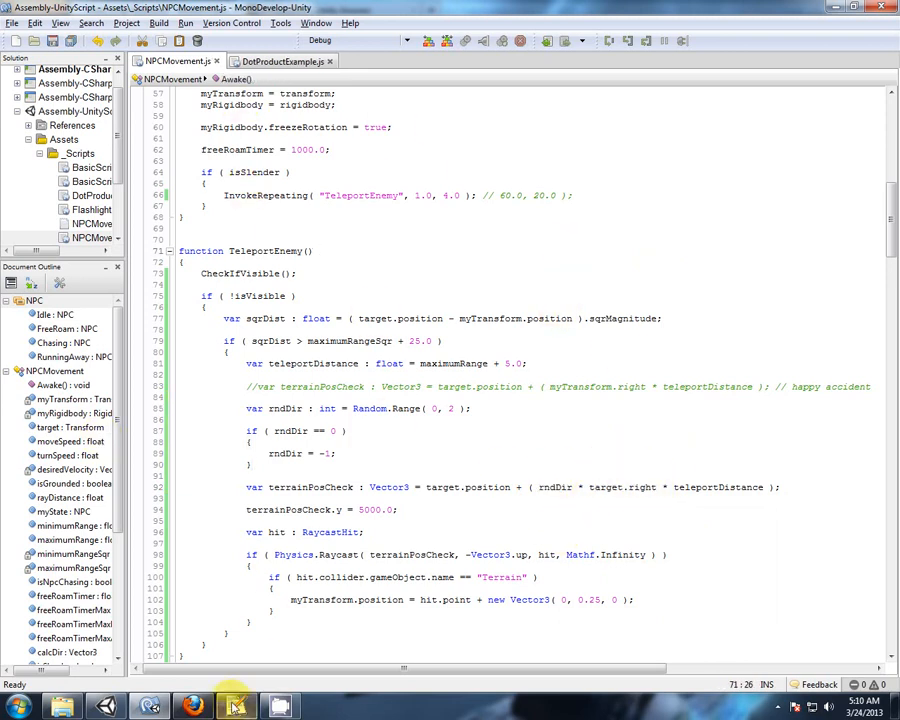
pyautogui.click(236, 706)
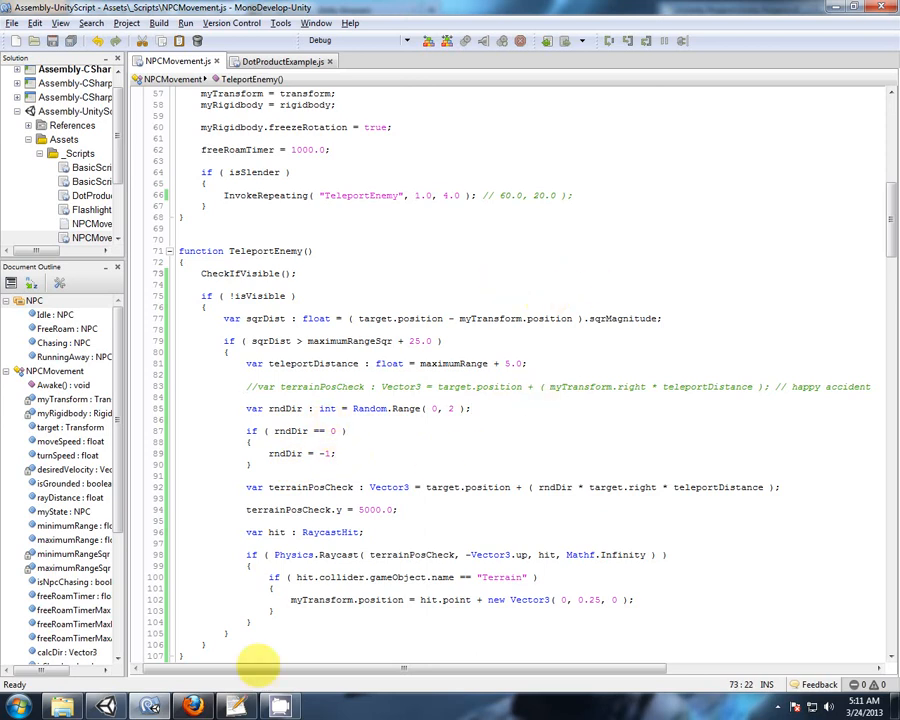
# Back in Unity, run the scene and move the player so the NPC teleports to a random side.
pyautogui.click(148, 706)
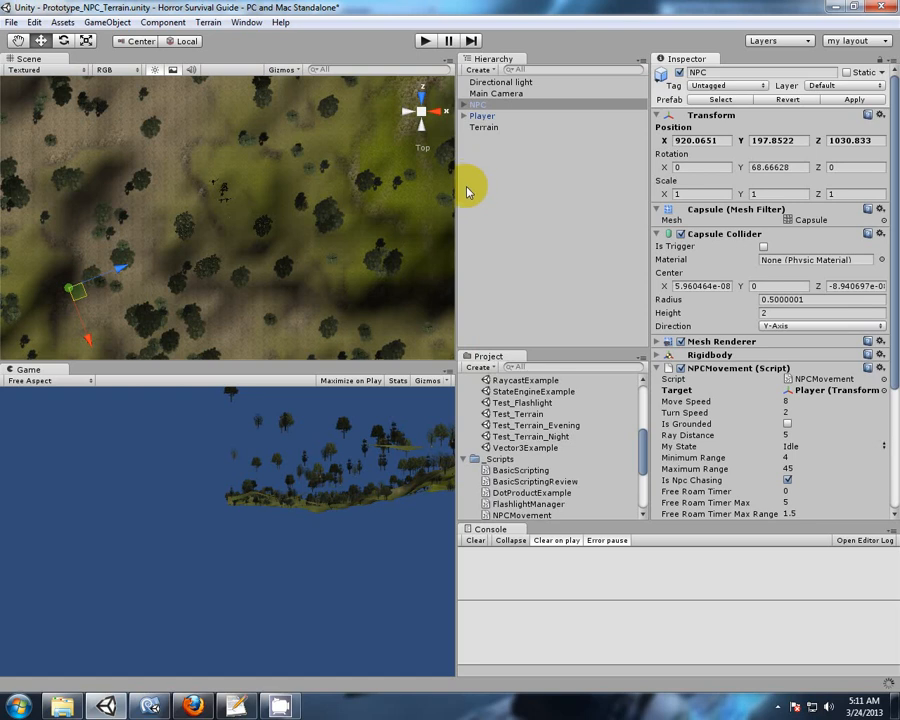
pyautogui.moveTo(176, 224)
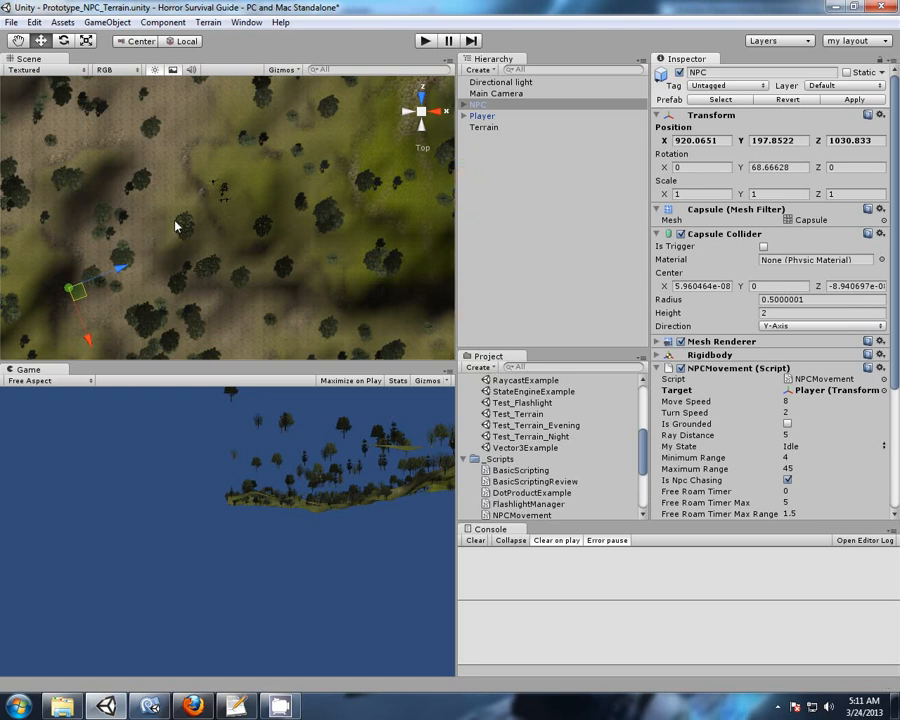
pyautogui.moveTo(296, 224)
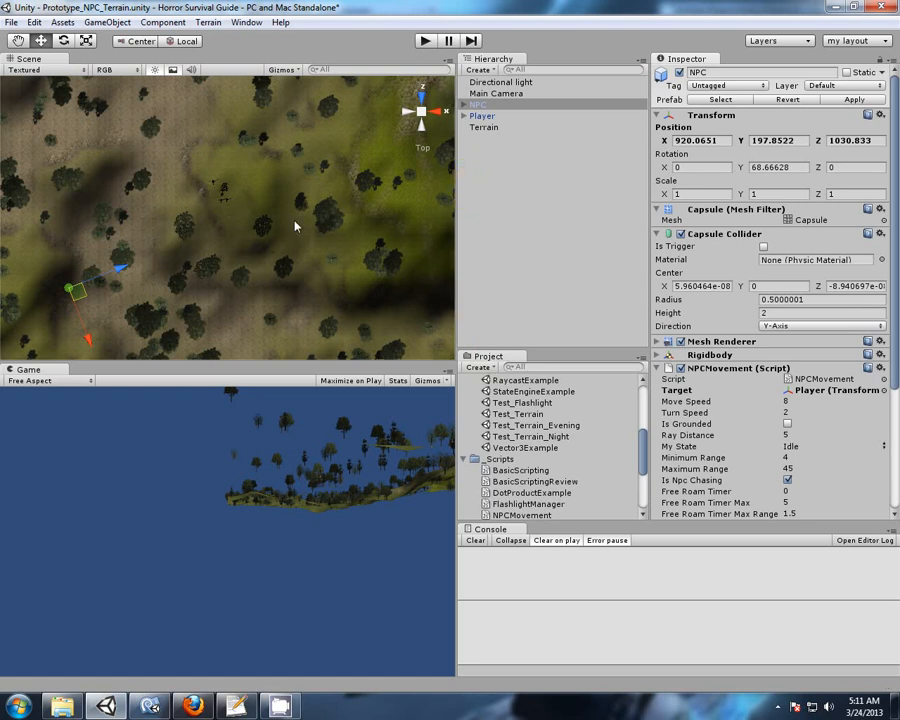
pyautogui.moveTo(176, 248)
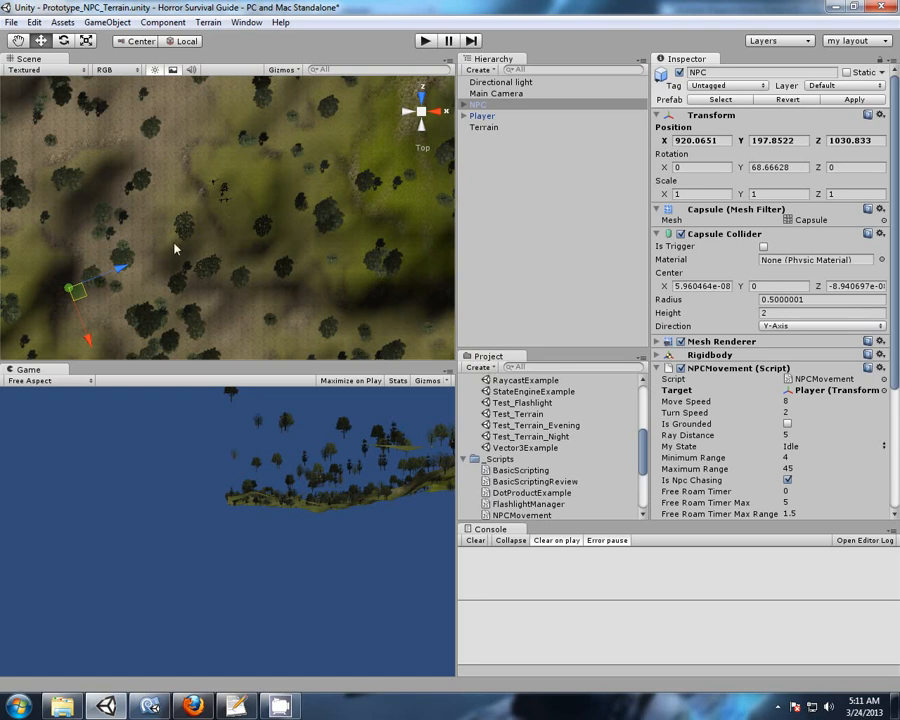
pyautogui.moveTo(252, 228)
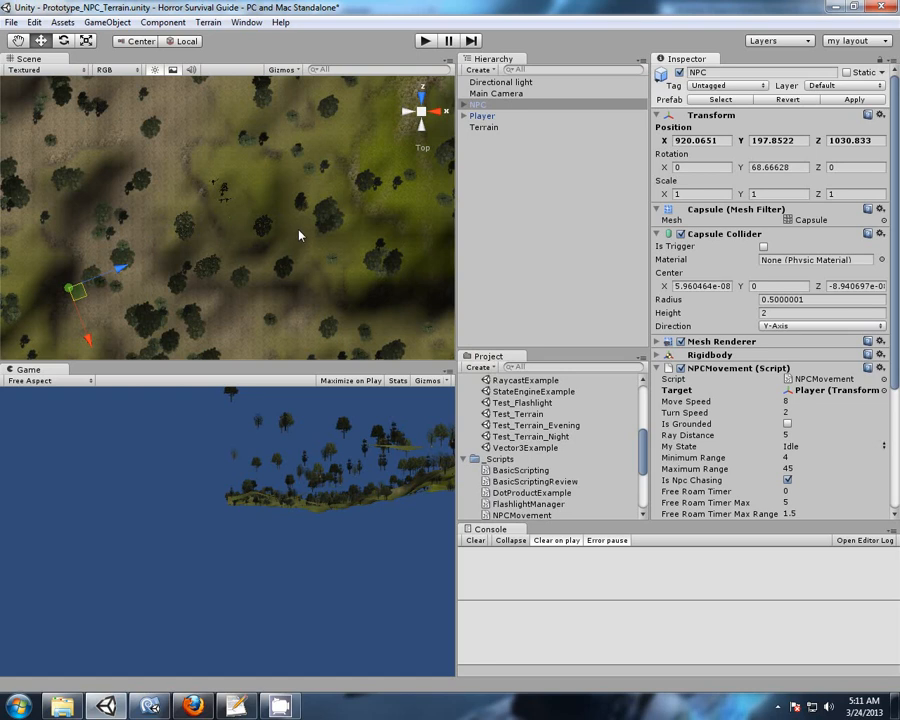
pyautogui.moveTo(292, 308)
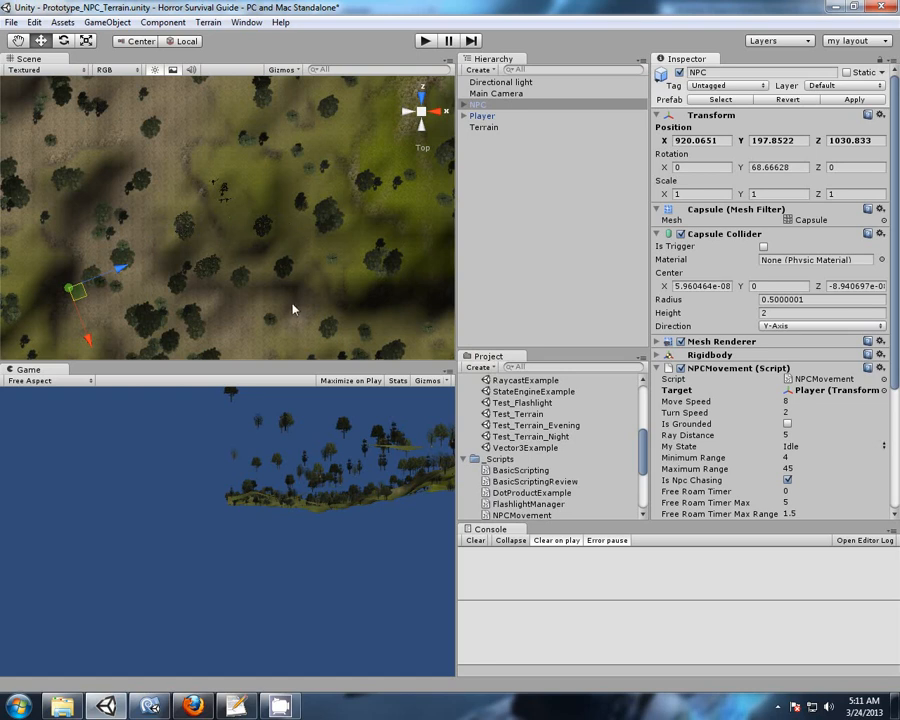
pyautogui.moveTo(190, 224)
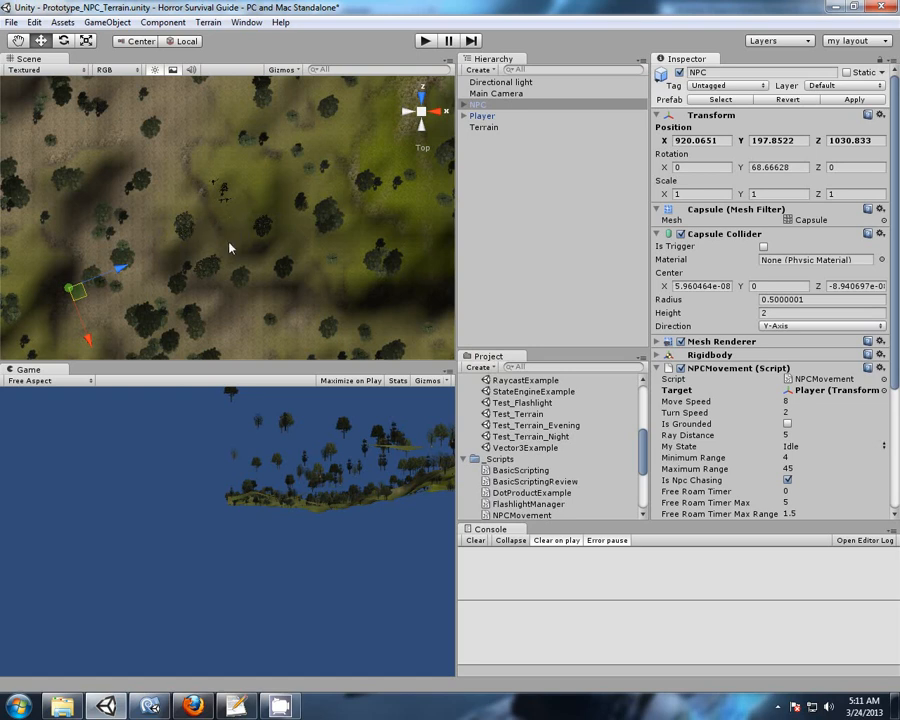
pyautogui.moveTo(176, 222)
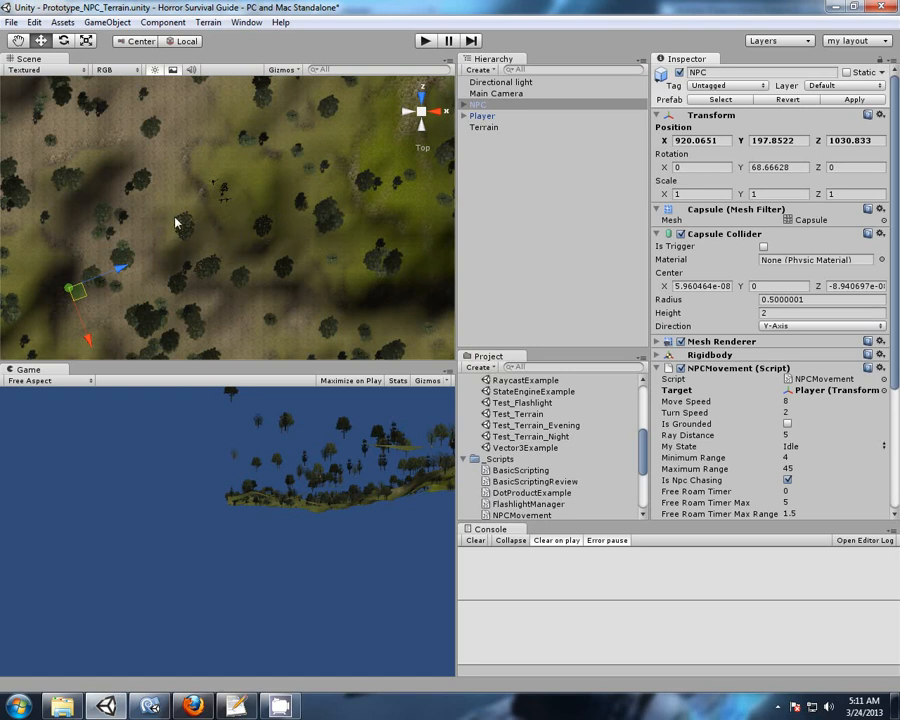
pyautogui.moveTo(280, 228)
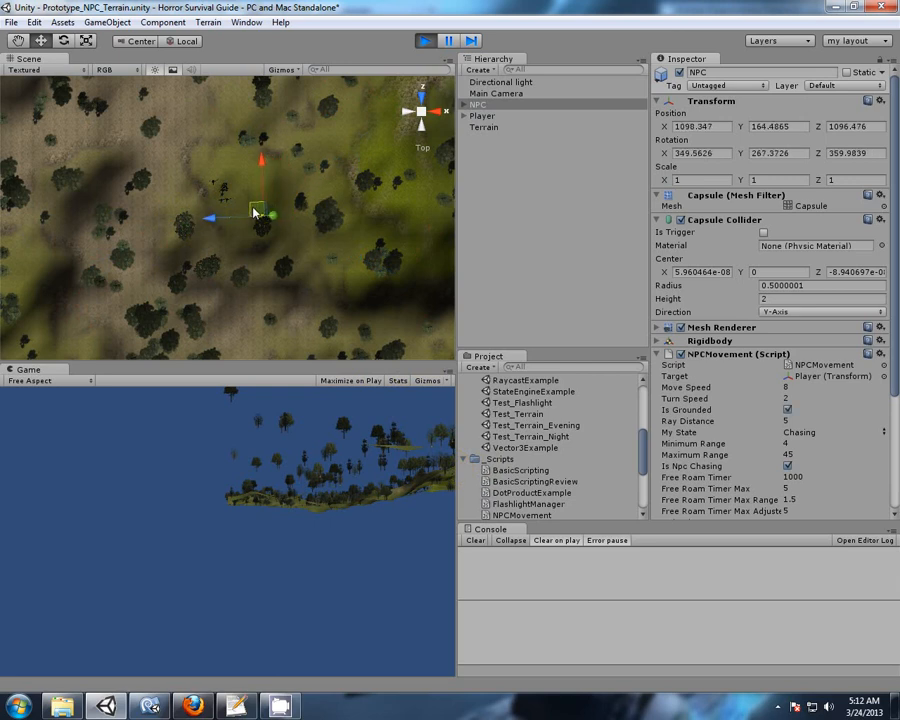
pyautogui.moveTo(256, 212); pyautogui.dragTo(170, 212)
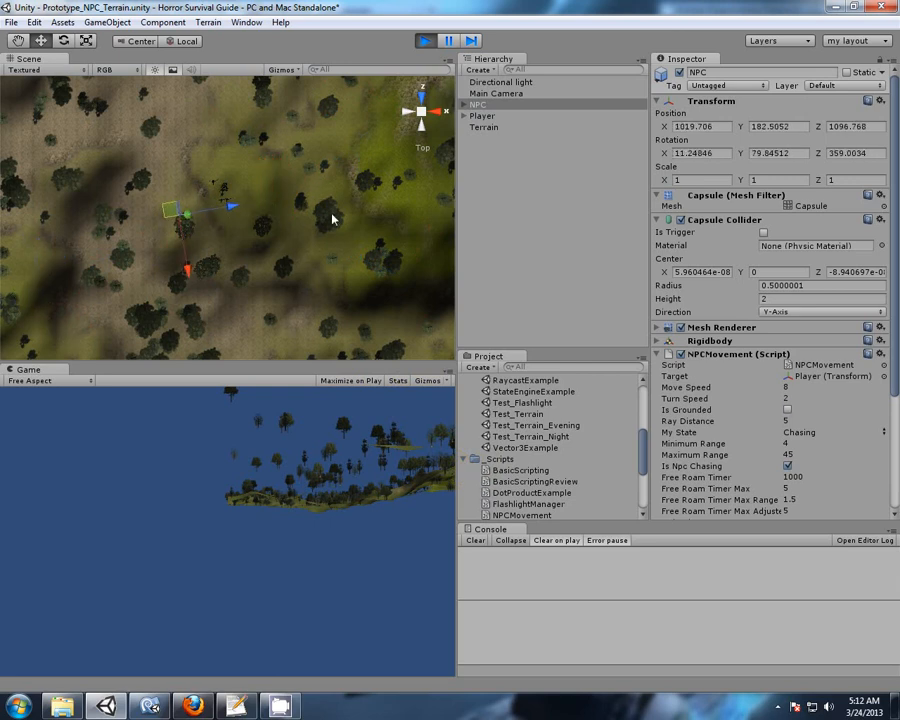